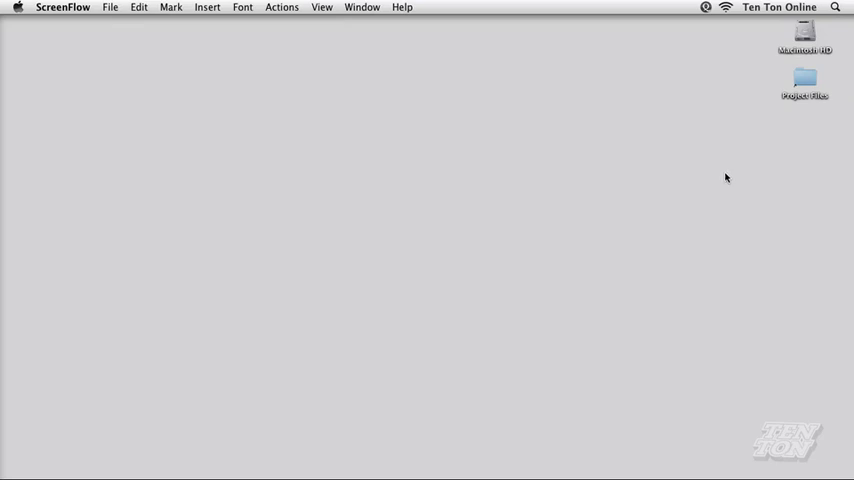
Open Project Files, then the Multiple Stylesheets – Screen & Print folder, and select index.html
double_click(804, 76)
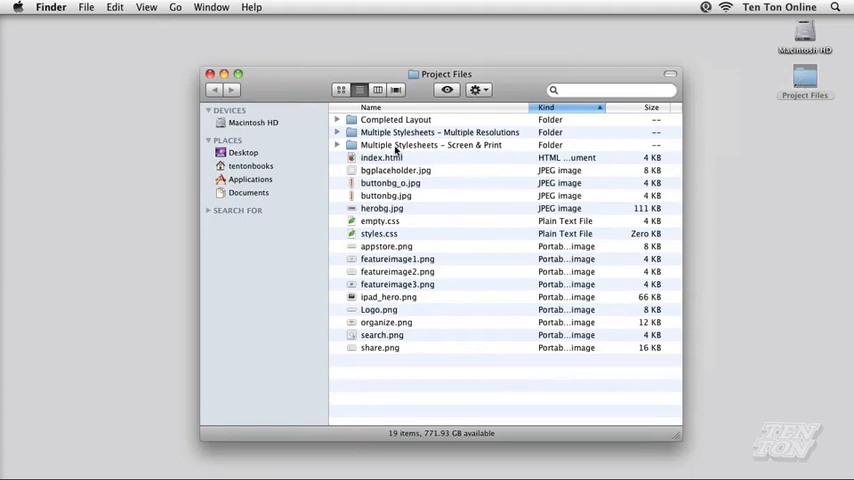
click(420, 144)
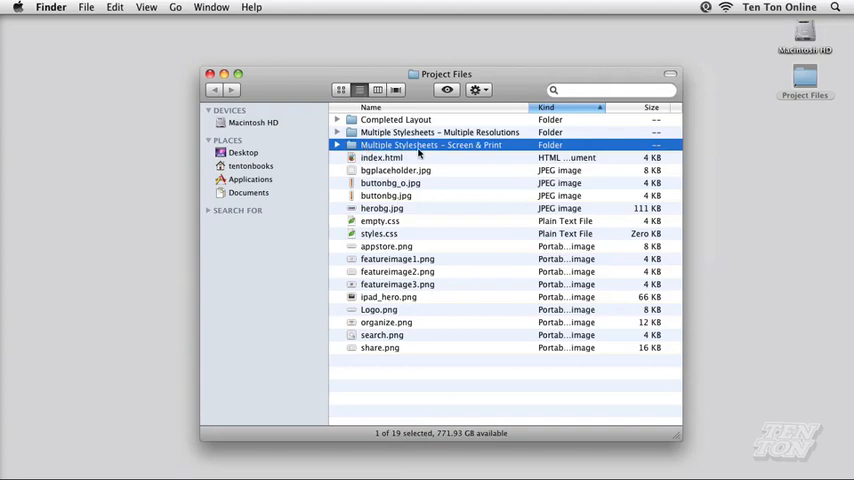
double_click(432, 144)
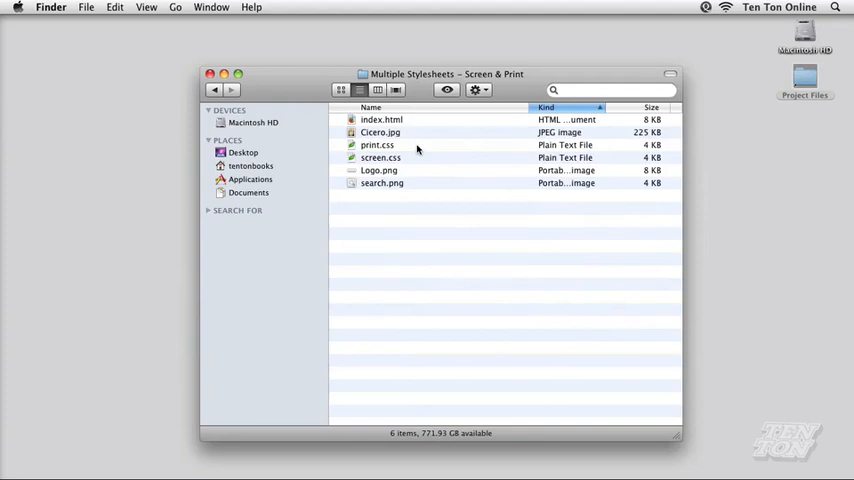
click(382, 120)
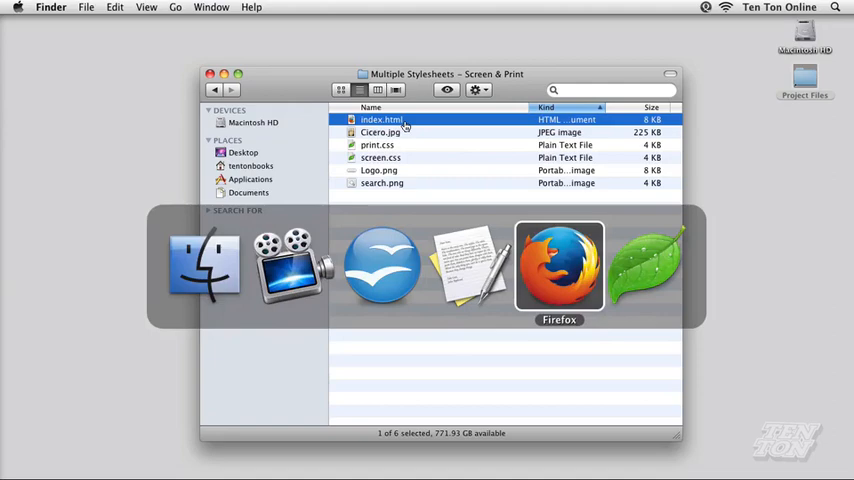
Open index.html in Coda to show its markup linking only screen.css
double_click(378, 120)
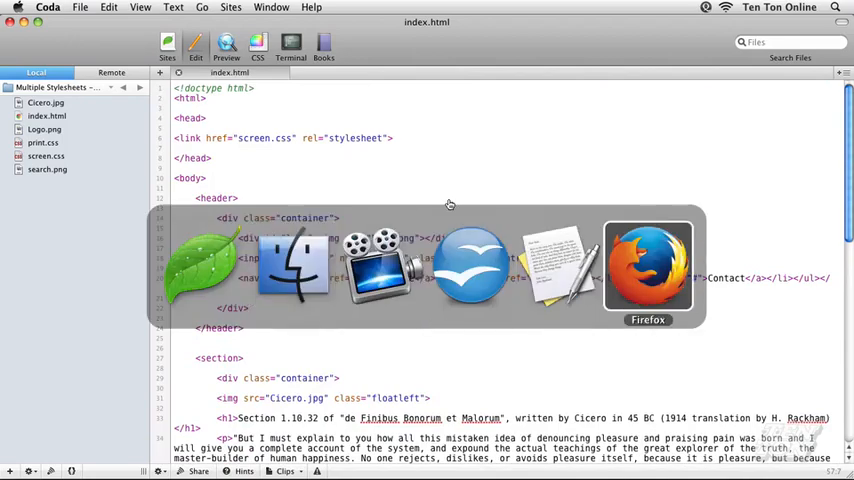
View the rendered goDesigner page in Firefox, scrolling through the Cicero image and article text
click(648, 264)
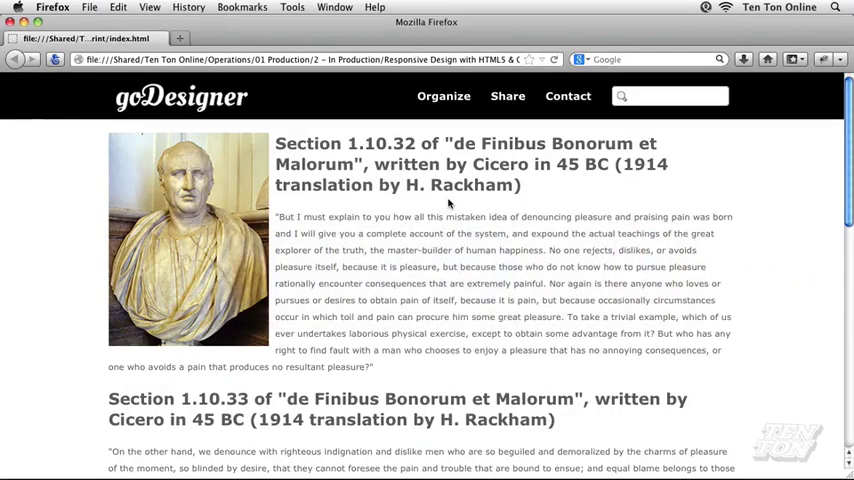
scroll(down, 3)
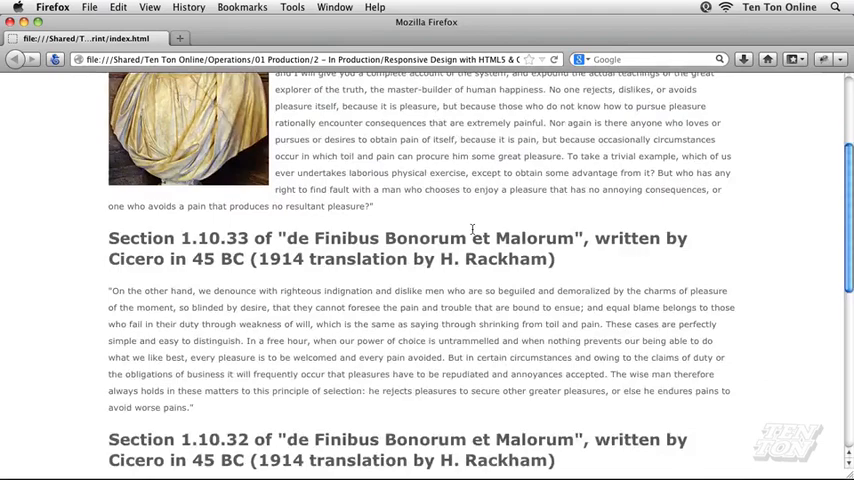
scroll(up, 3)
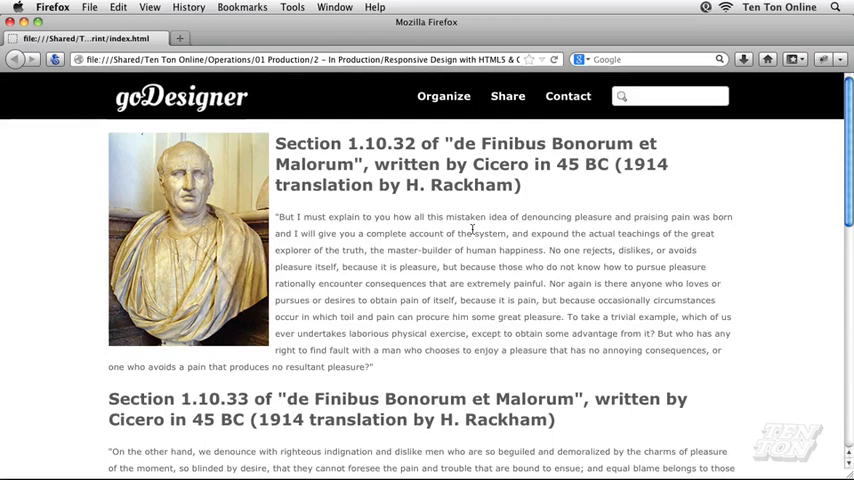
mouse_move(314, 220)
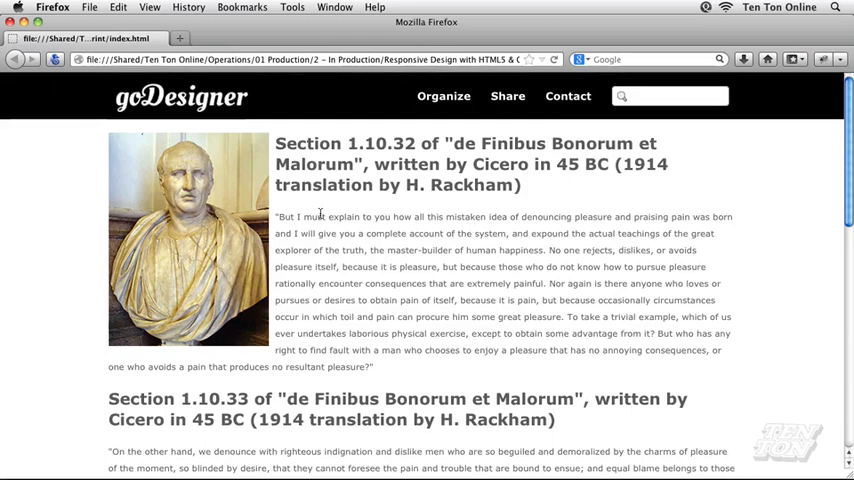
click(68, 8)
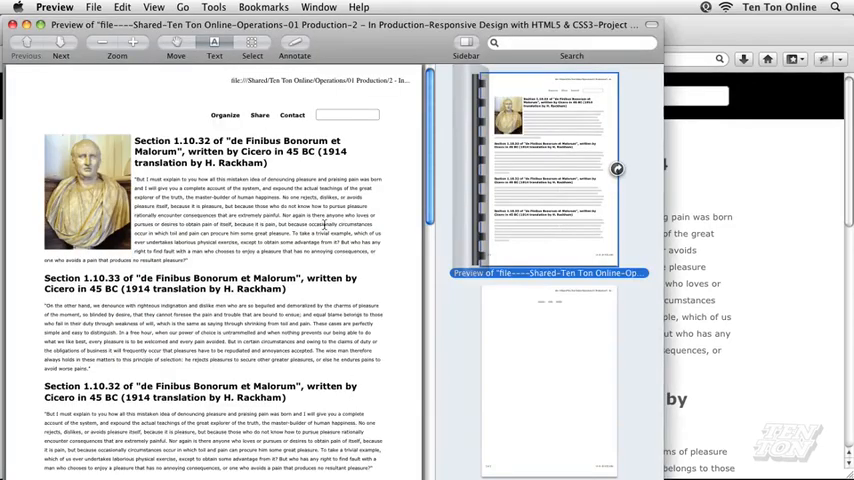
Scroll through the print preview pages, which still show navigation and images
scroll(down, 3)
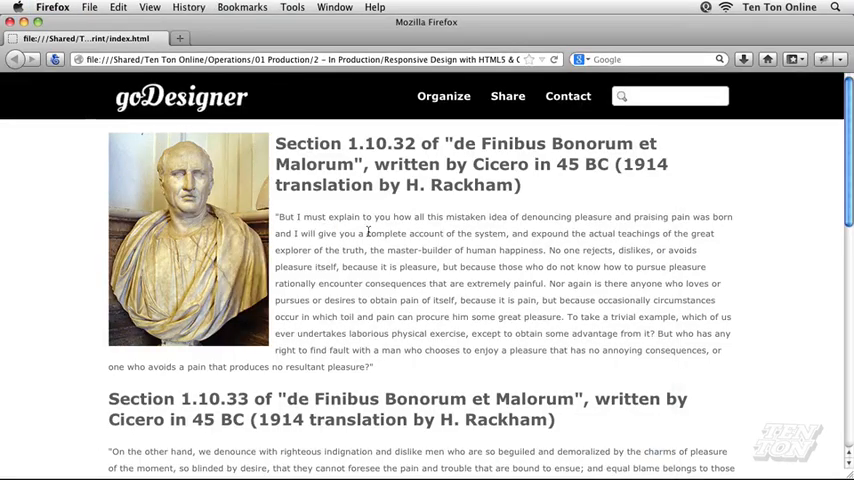
Review the screen.css link in index.html's head, then switch to the Finder project folder
scroll(down, 3)
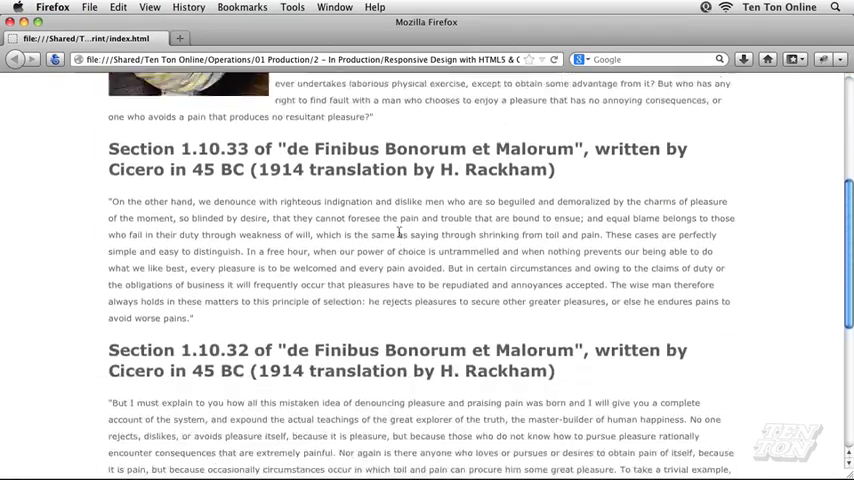
scroll(up, 3)
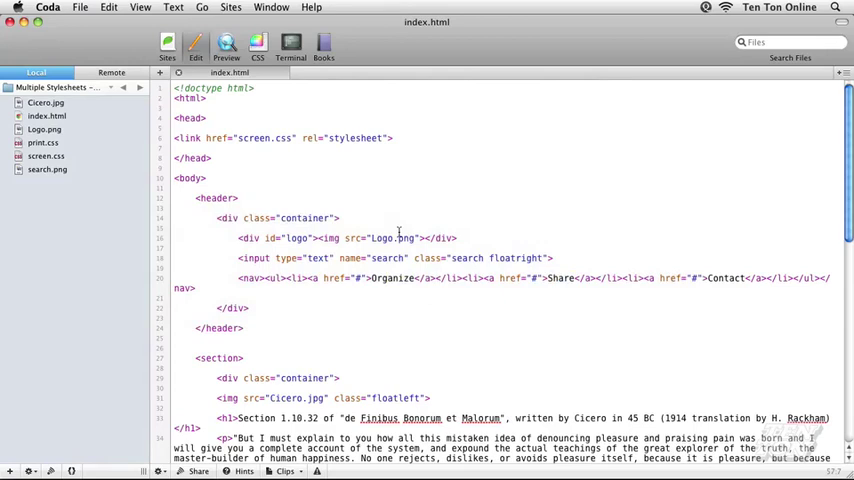
mouse_move(438, 204)
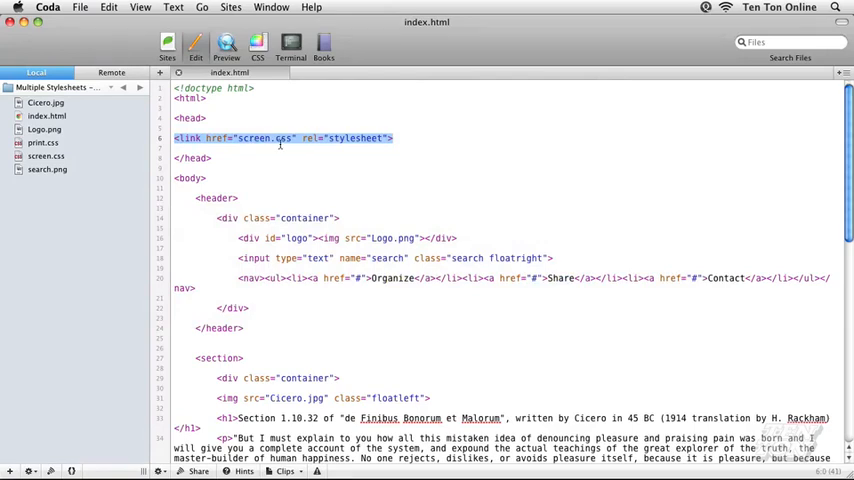
key(cmd+tab)
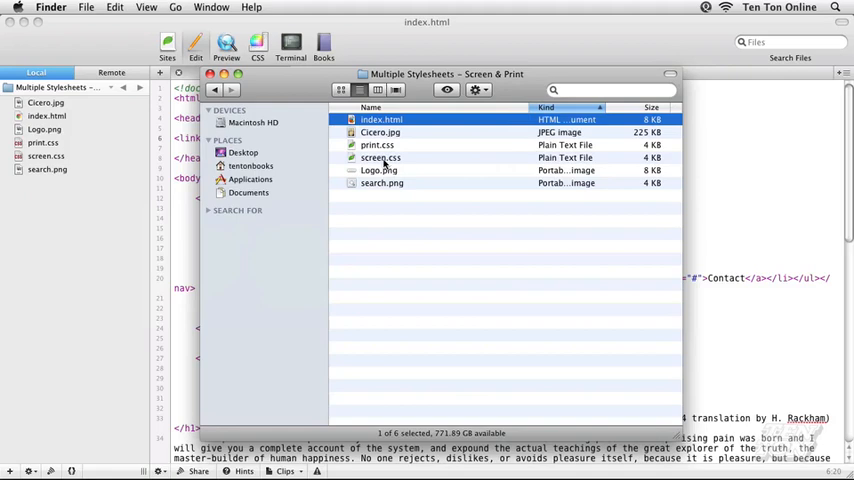
Open screen.css beside index.html, review its screen-only rules, and return to index.html
click(380, 156)
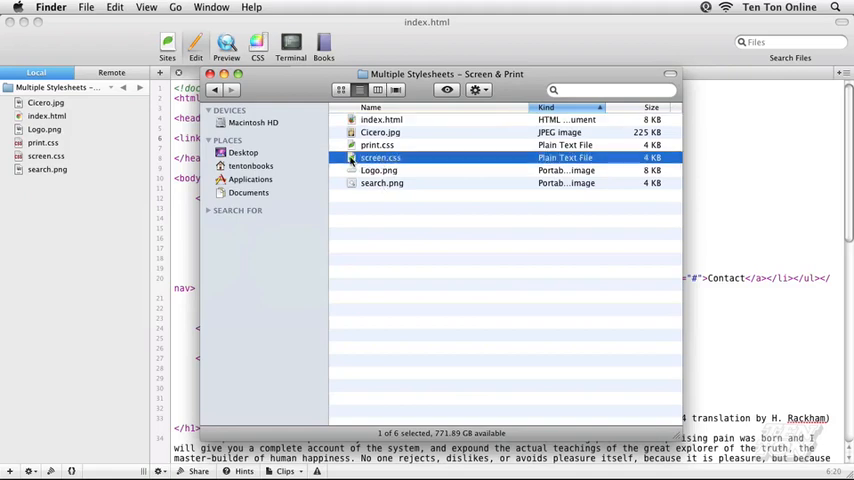
double_click(382, 156)
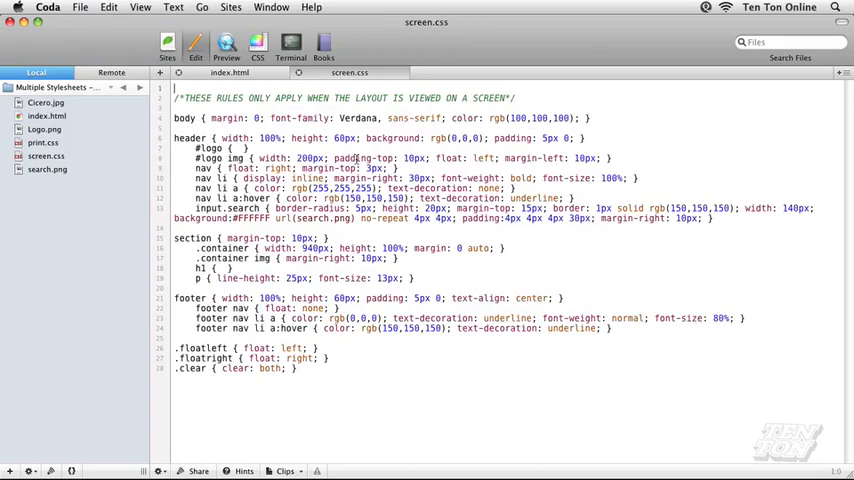
triple_click(344, 104)
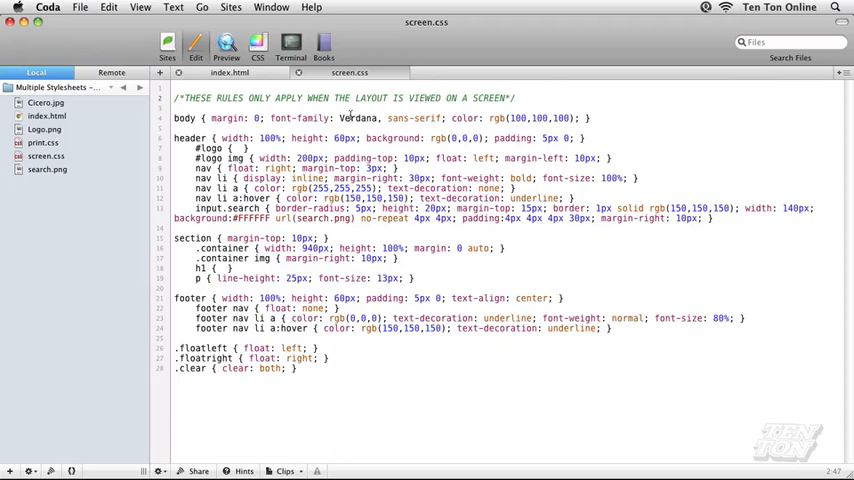
click(230, 72)
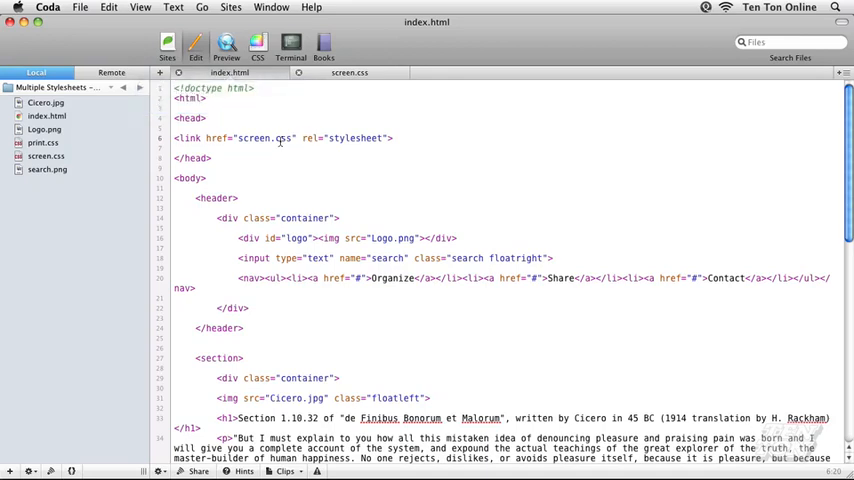
Replace the link line with a new <link rel="stylesheet" type="text/css"> tag
triple_click(280, 138)
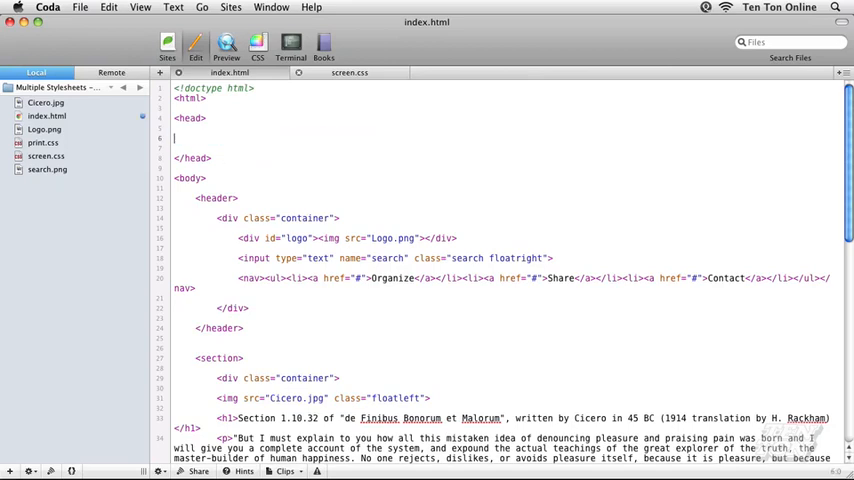
text(<)
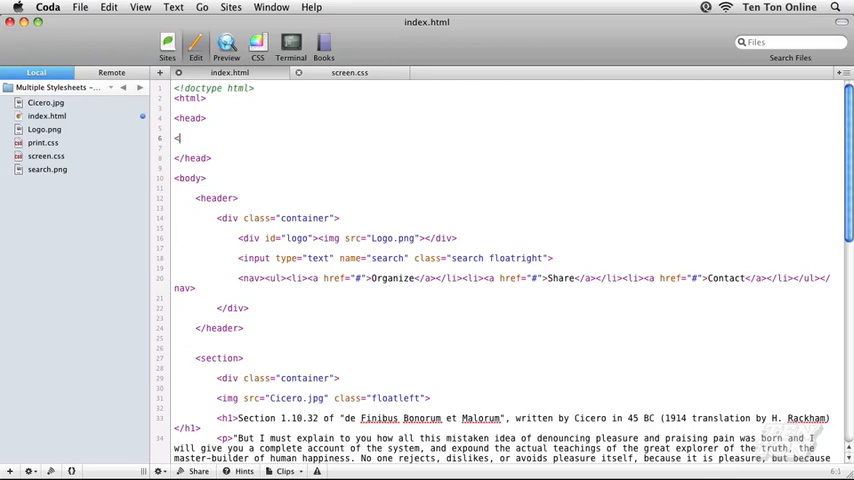
text(link)
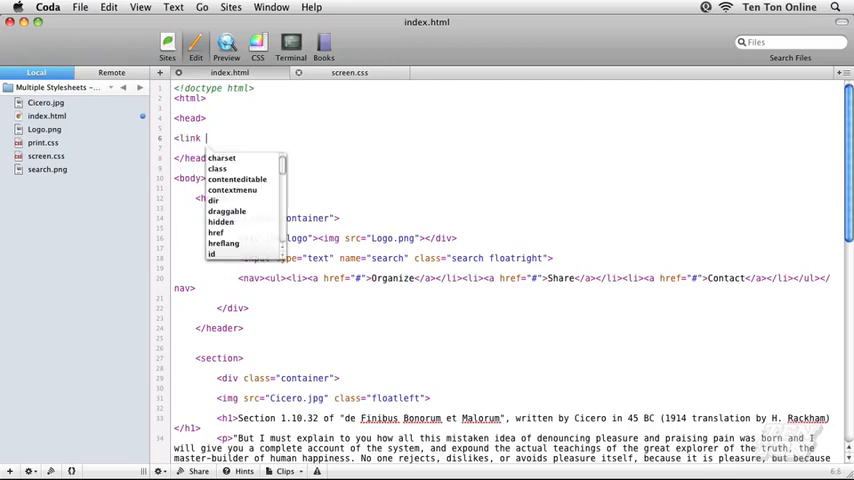
text(rel)
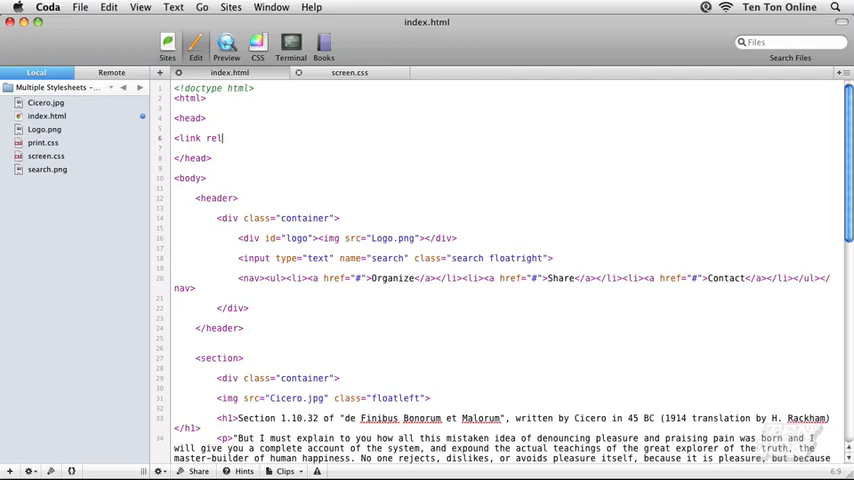
text(="style")
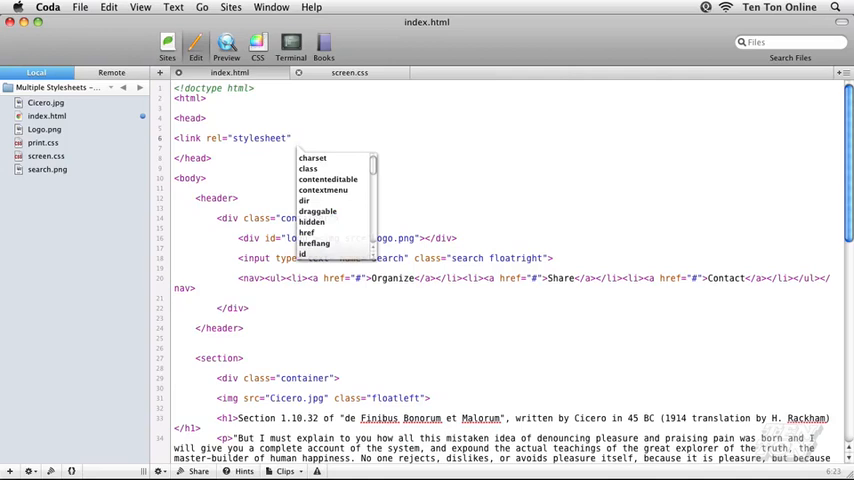
text(type="tex)
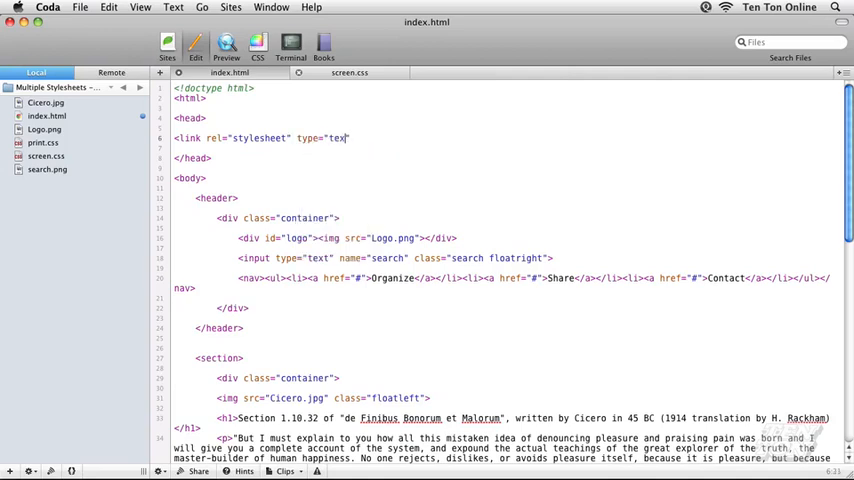
text(/css")
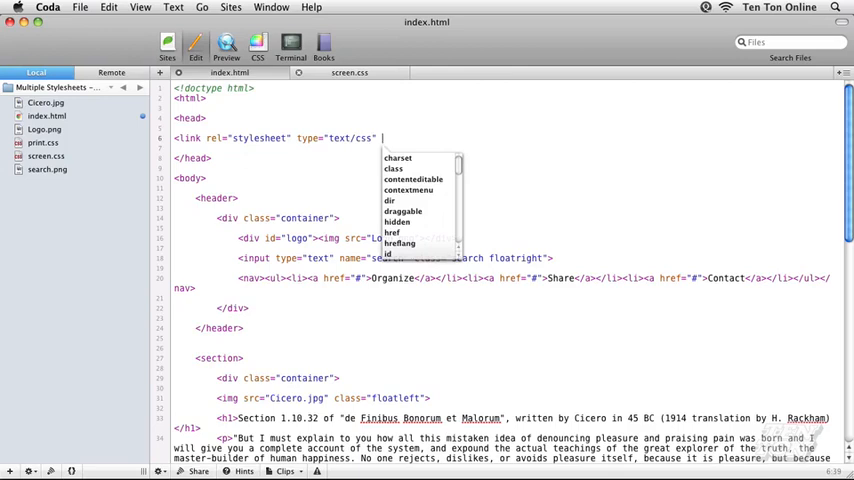
Complete the link with href="screen.css" and media="screen"
text(href=)
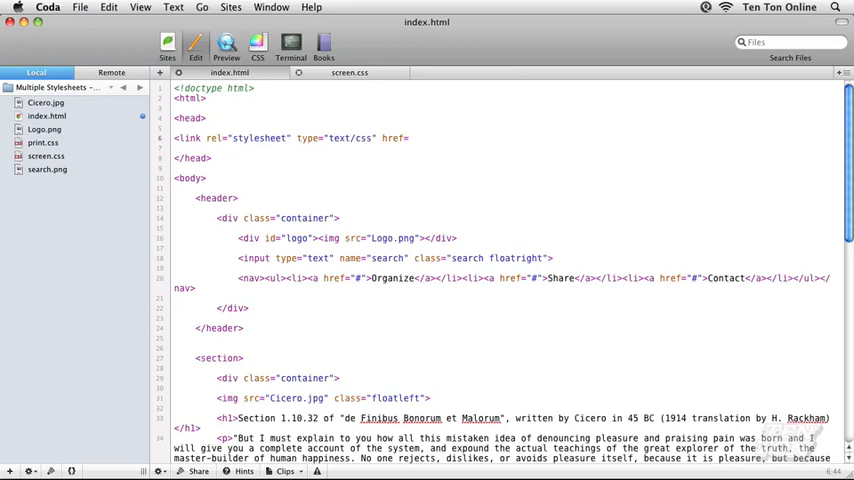
text(screen.)
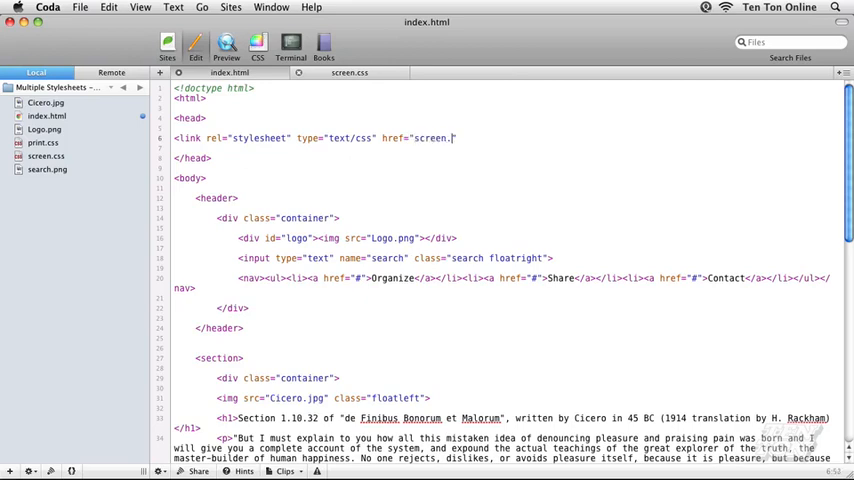
text(css" media)
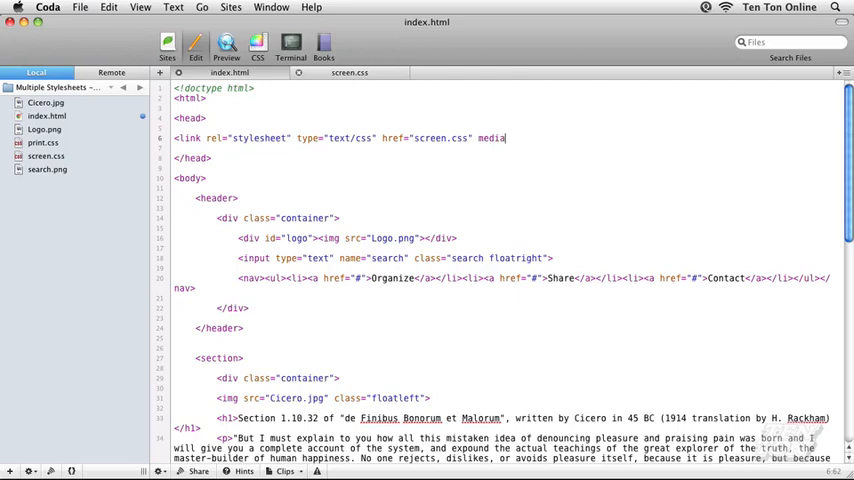
text(=)
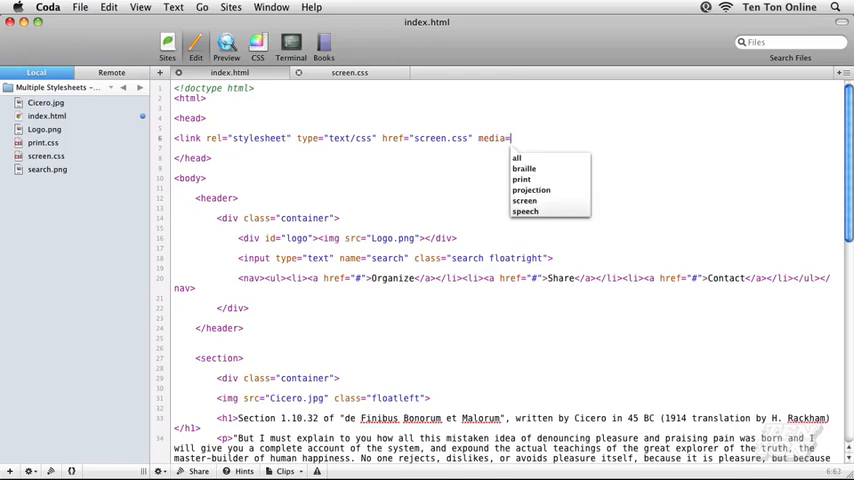
text(screen">)
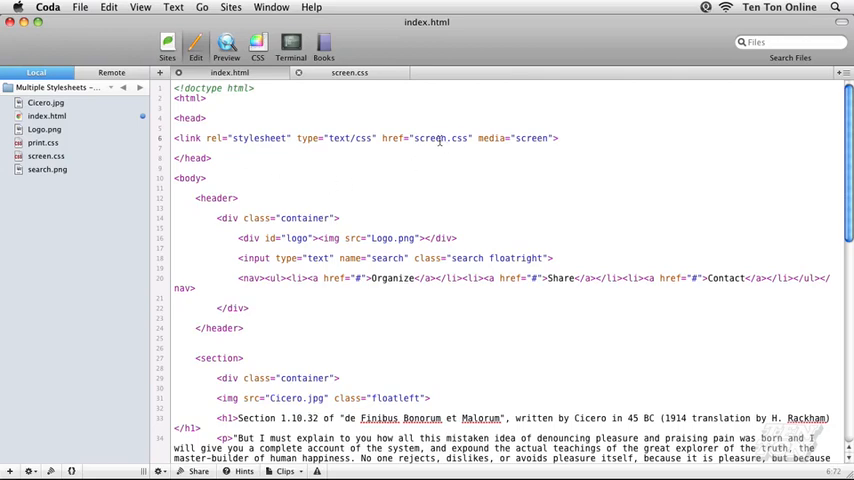
mouse_move(488, 152)
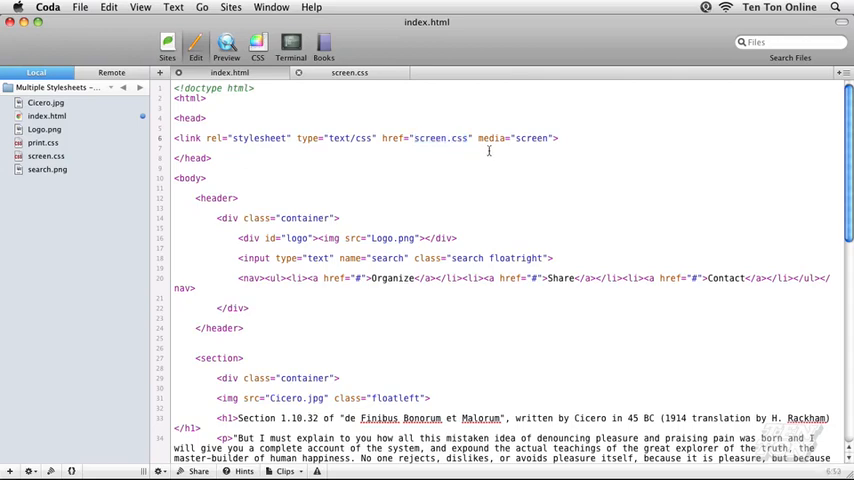
Duplicate the link line below and change it to print.css with media="print"
double_click(496, 138)
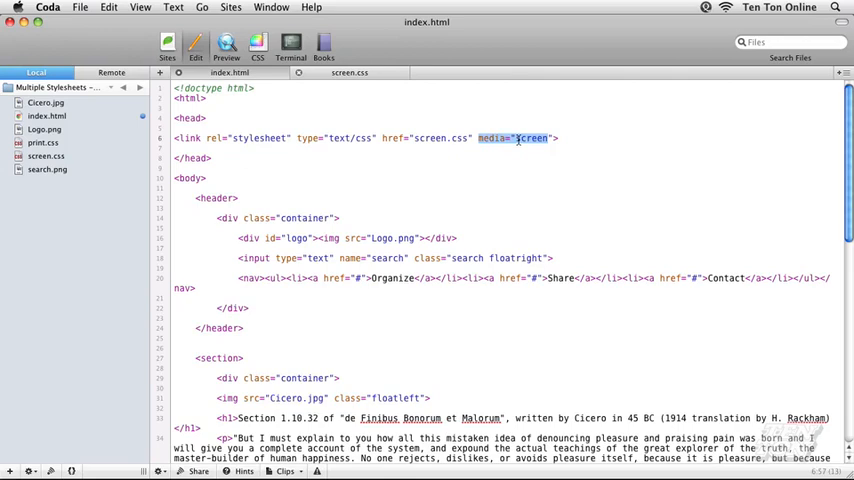
click(524, 138)
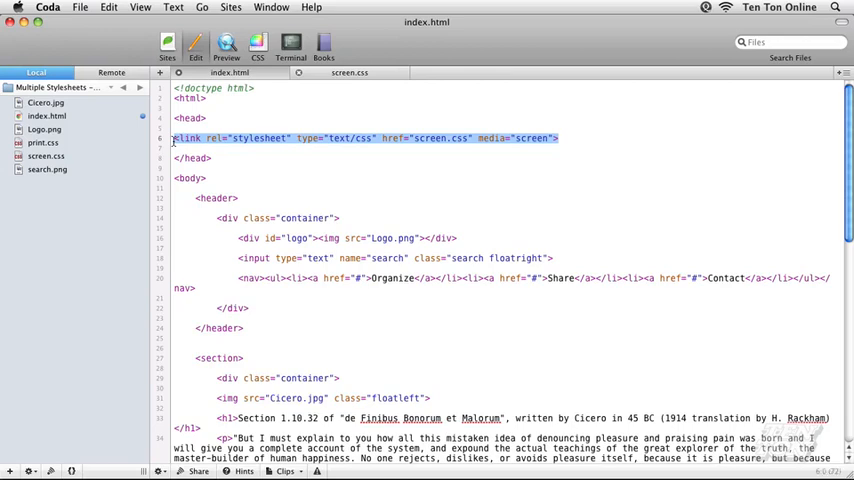
click(560, 138)
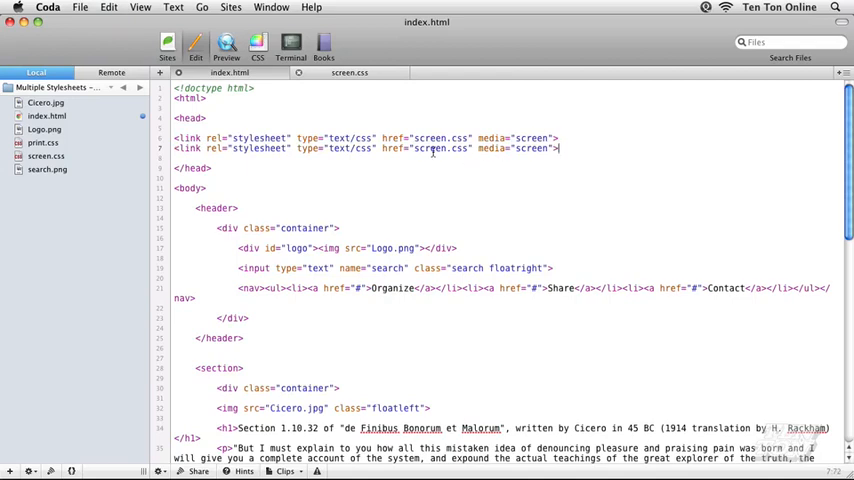
double_click(428, 148)
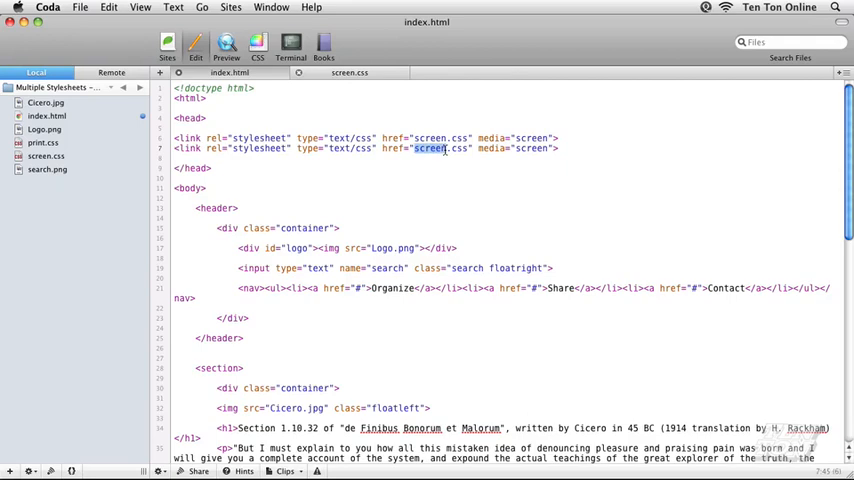
text(print)
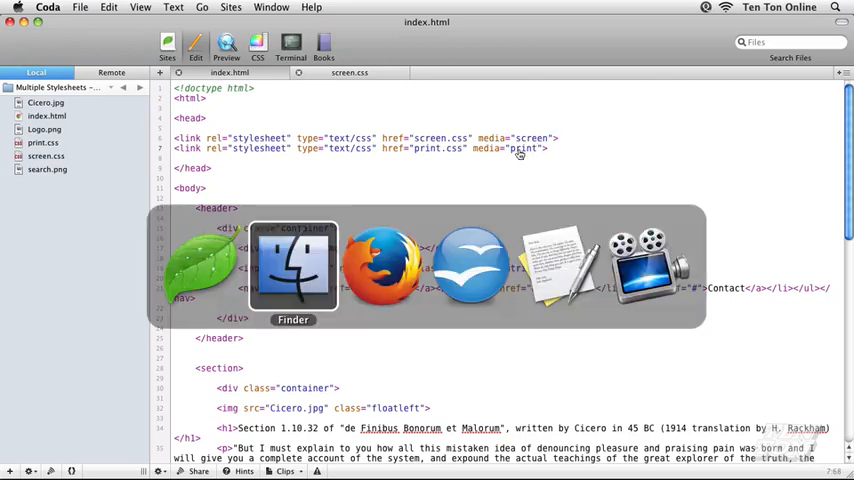
Open print.css from the project folder in Coda and select its top comment line
click(292, 264)
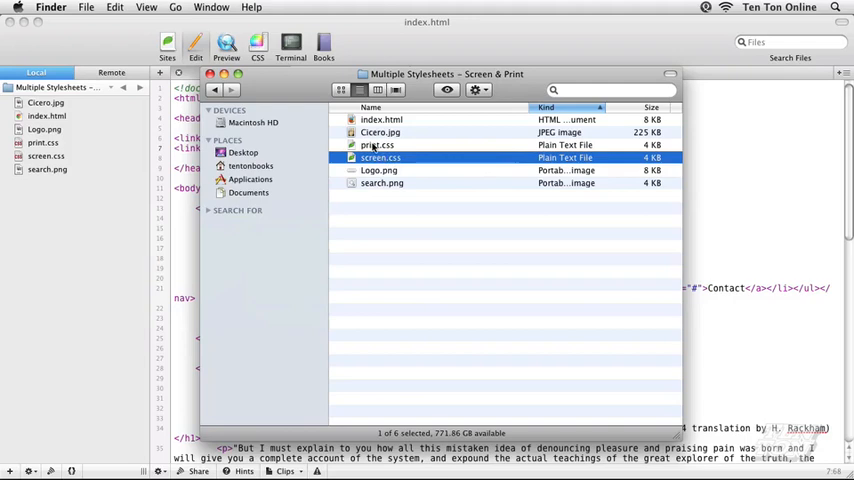
click(378, 144)
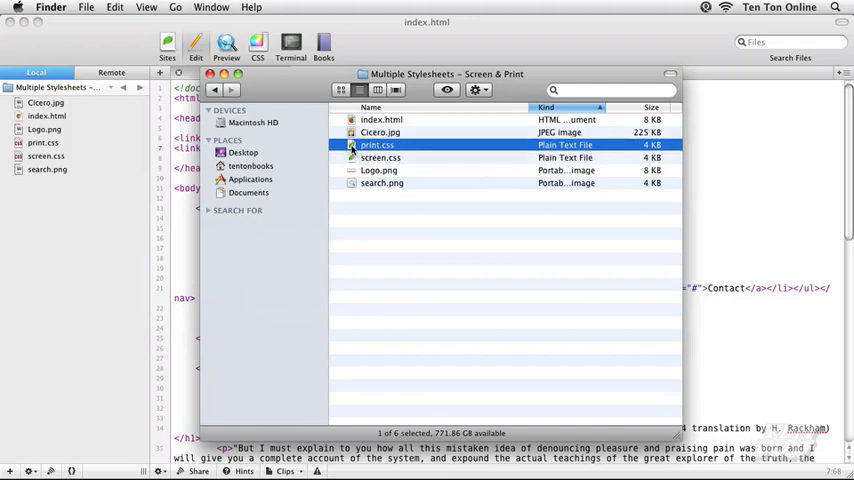
double_click(380, 144)
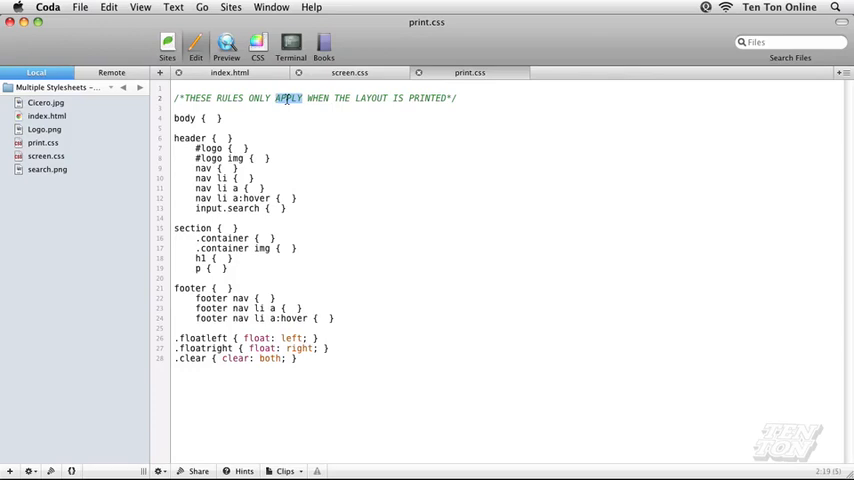
triple_click(290, 100)
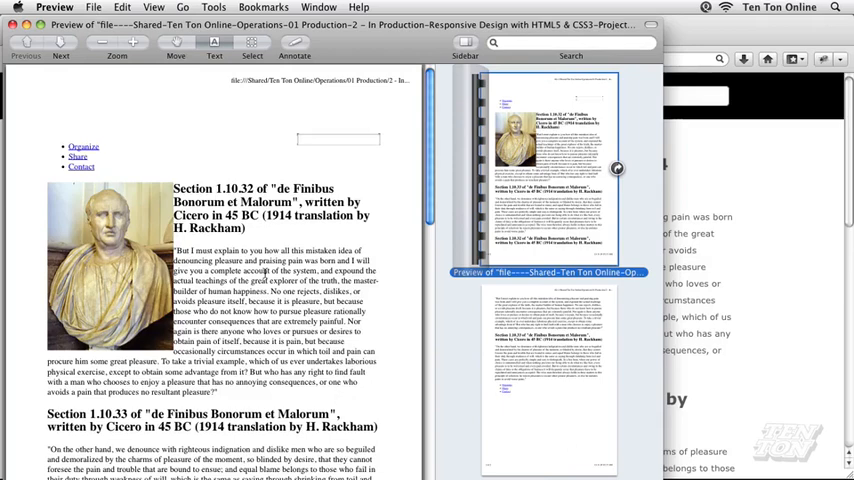
Scroll through the print preview showing plain unstyled text, links and the Cicero image
scroll(down, 3)
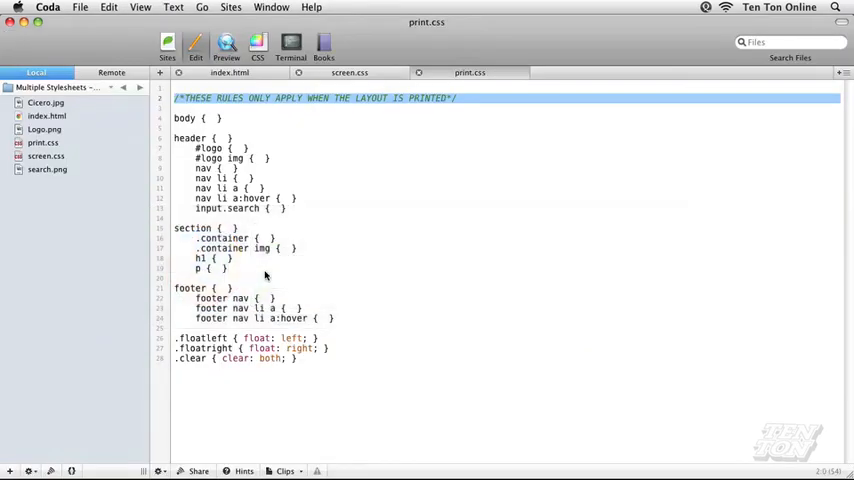
mouse_move(264, 272)
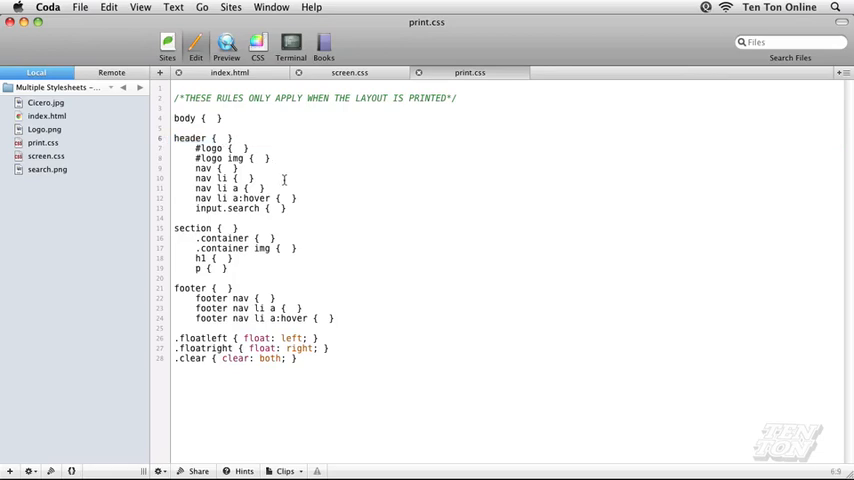
Give the header a 2.25in width and a black rgb(0,0,0) background
text(width:)
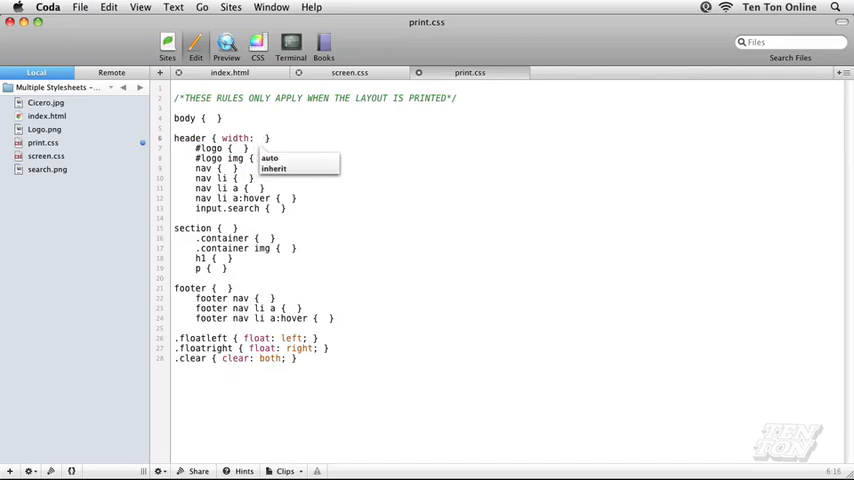
text(2.2)
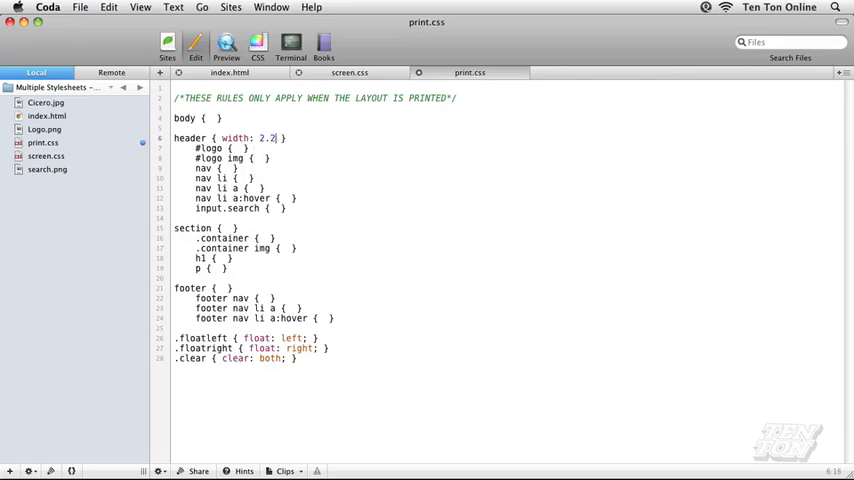
text(5in;)
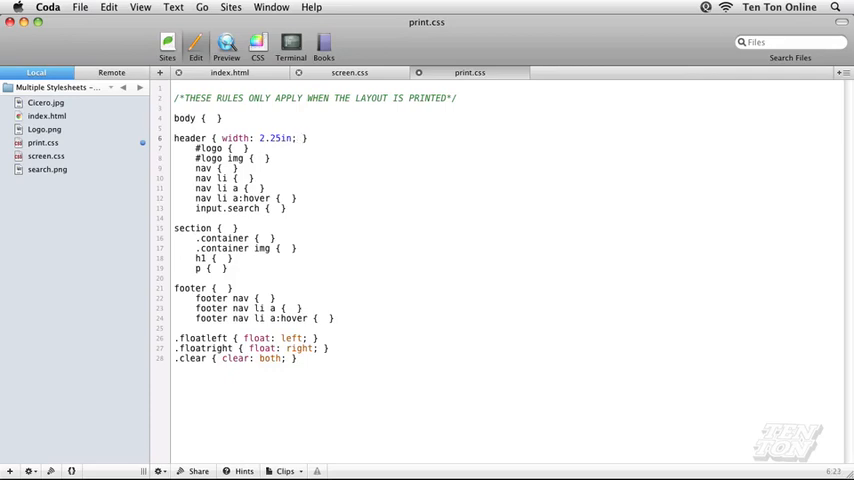
text(background:)
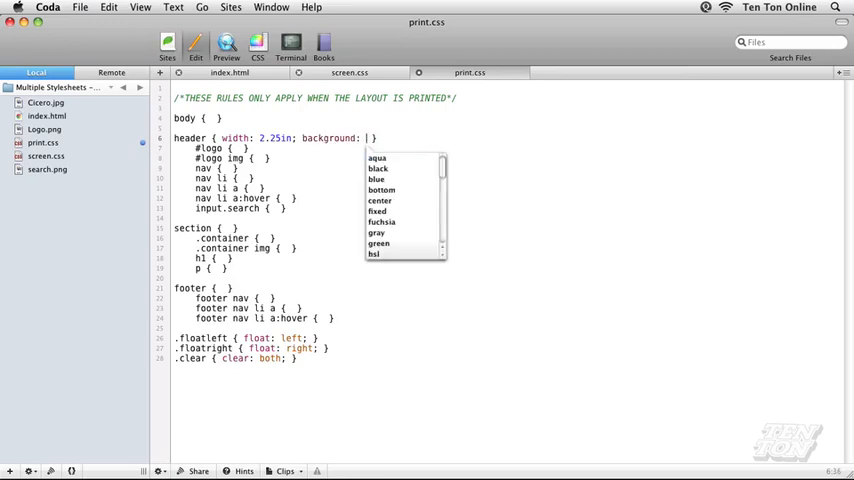
text(rgb)
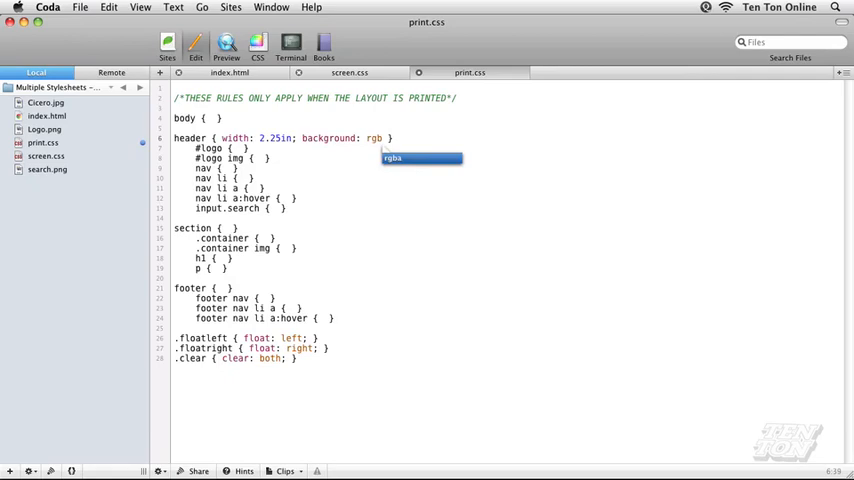
text(())
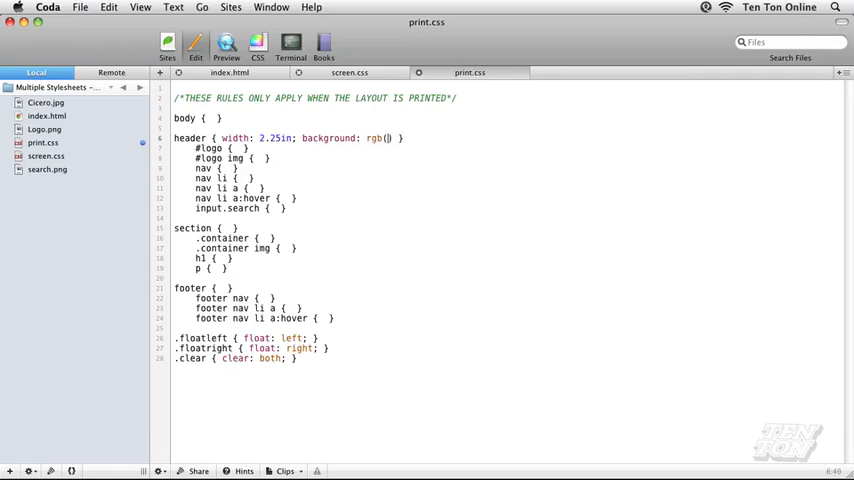
text(0)
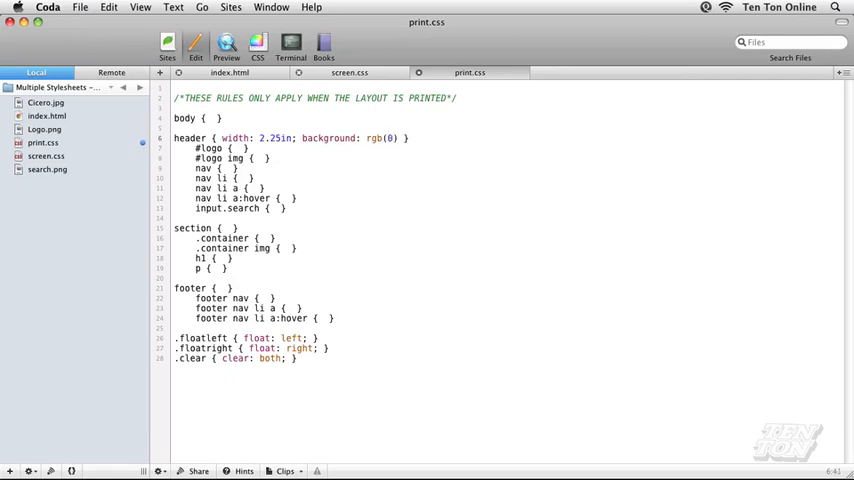
text(,0,0)
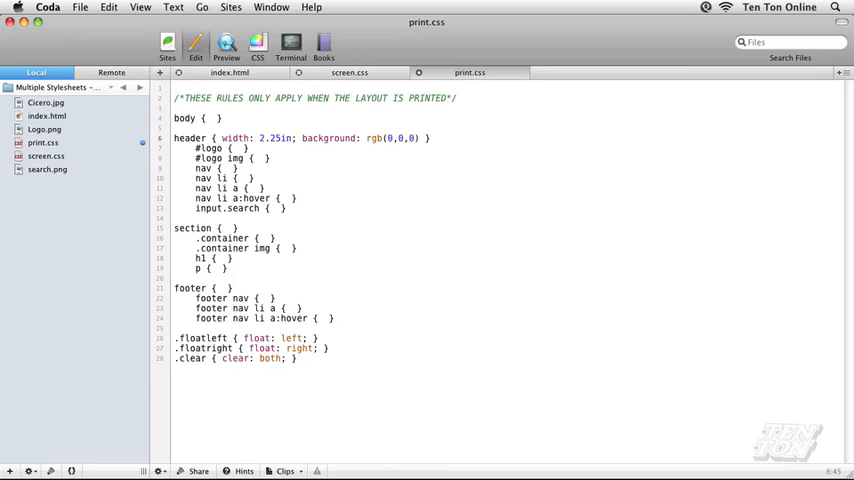
text(;)
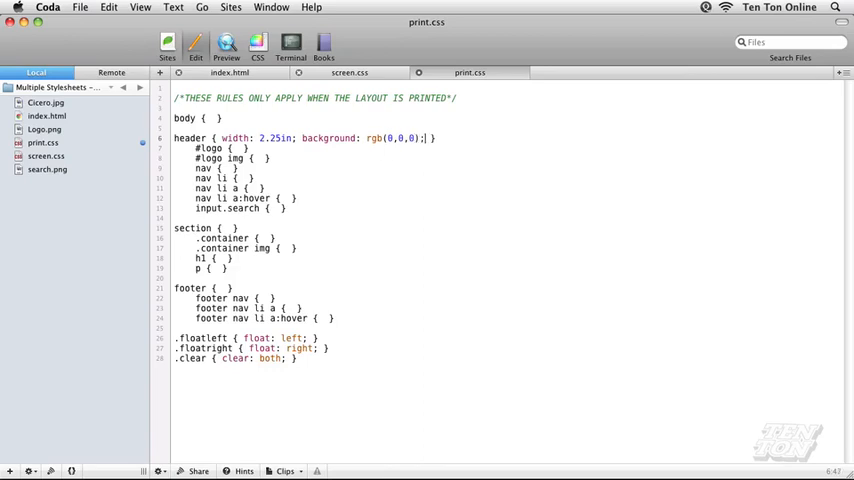
Add header padding of 5px 0 and centre it with margin 0 auto
text(padding:)
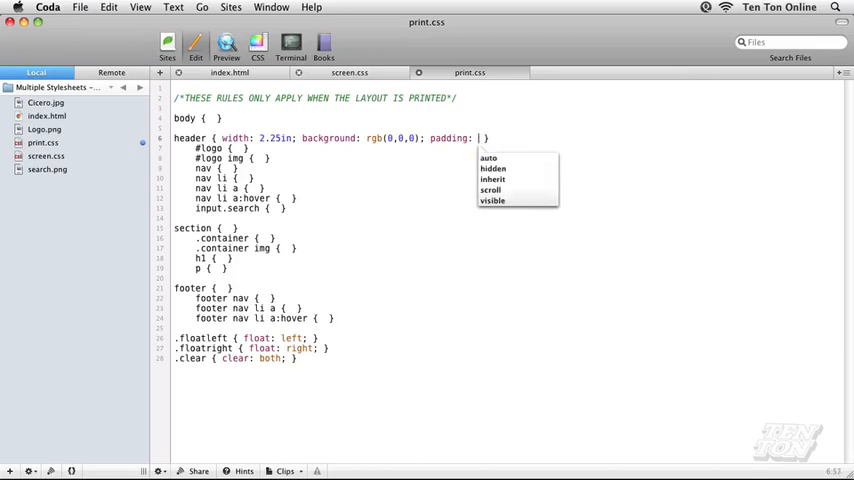
text(5px)
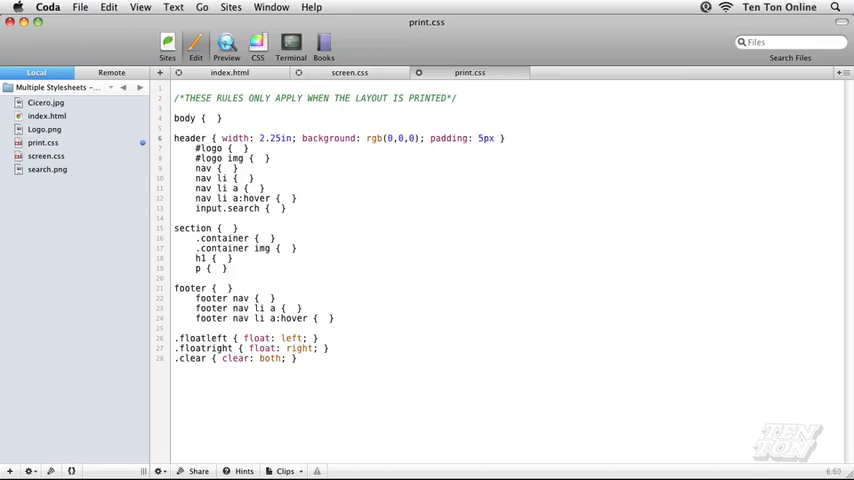
text(0)
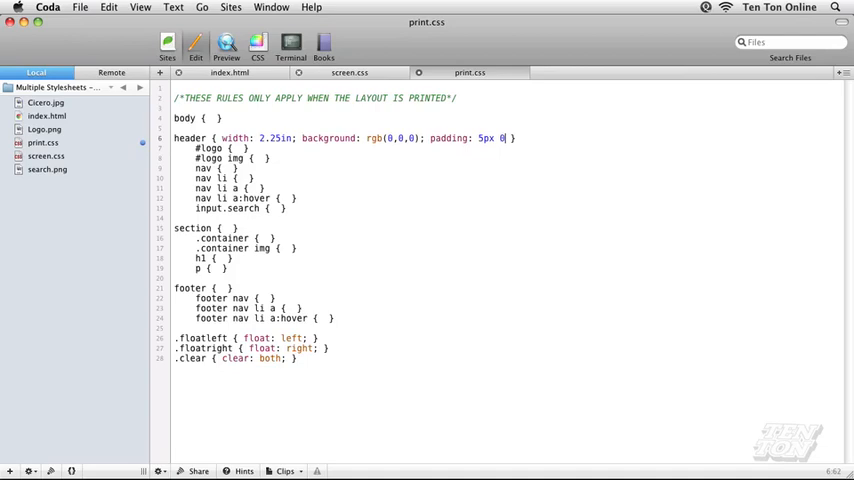
text(margin:)
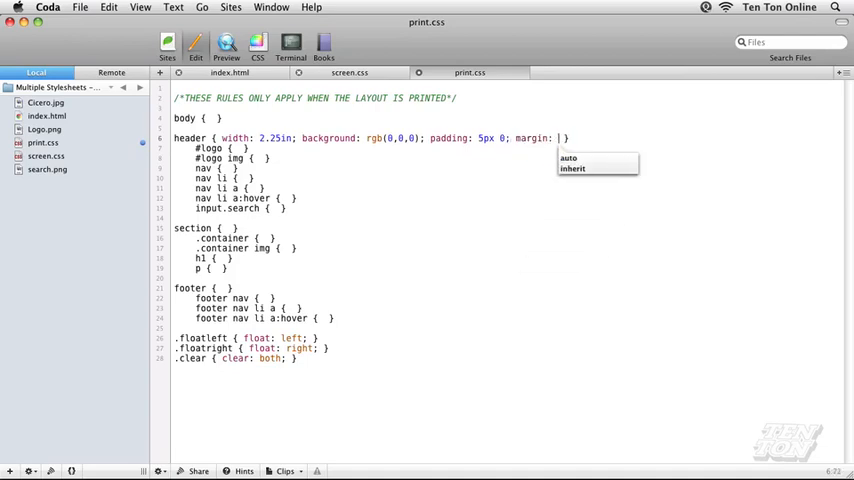
text(0 auto)
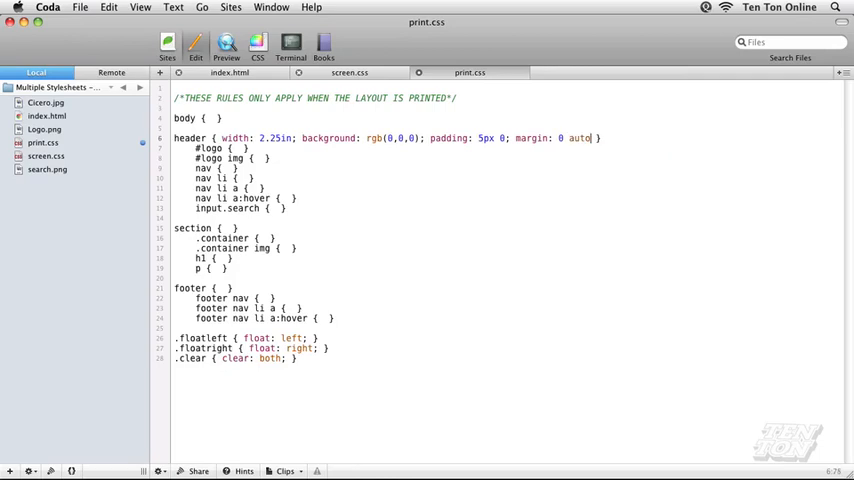
text(;)
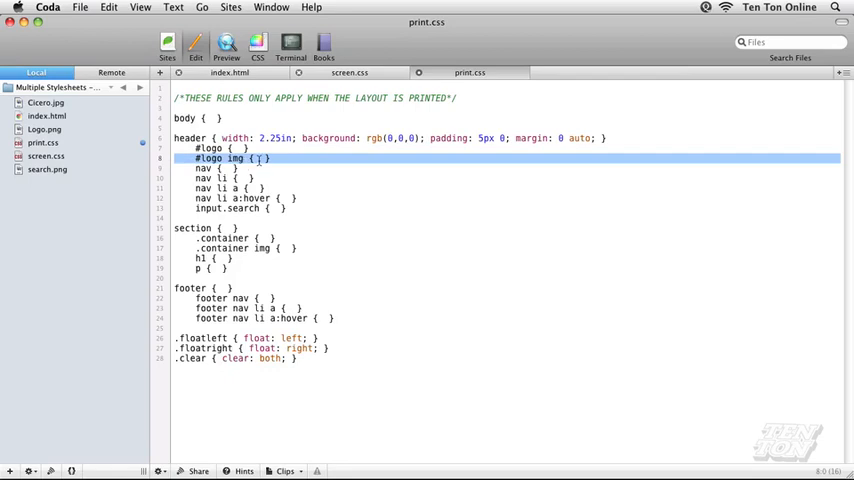
Give the logo image a 10px left margin
text(marg)
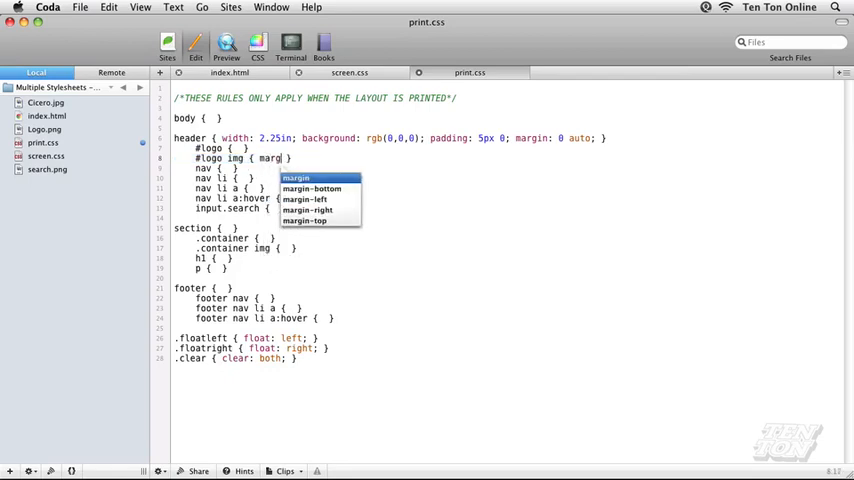
text(-left:)
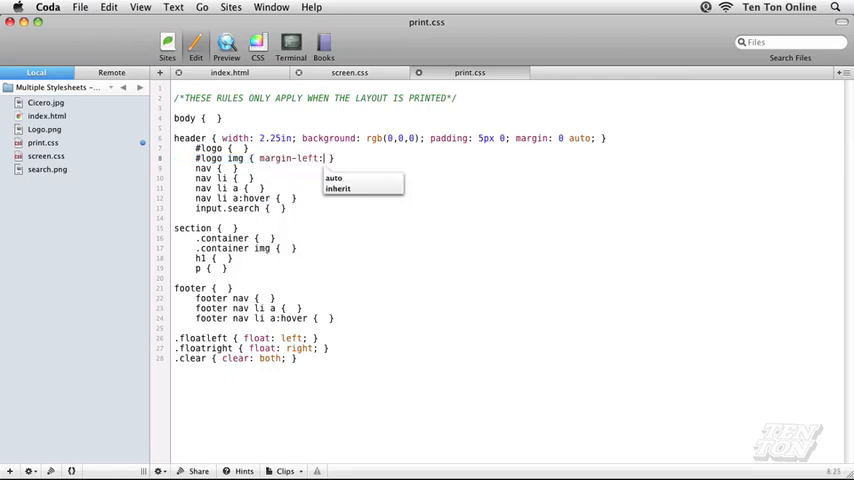
text(10px;)
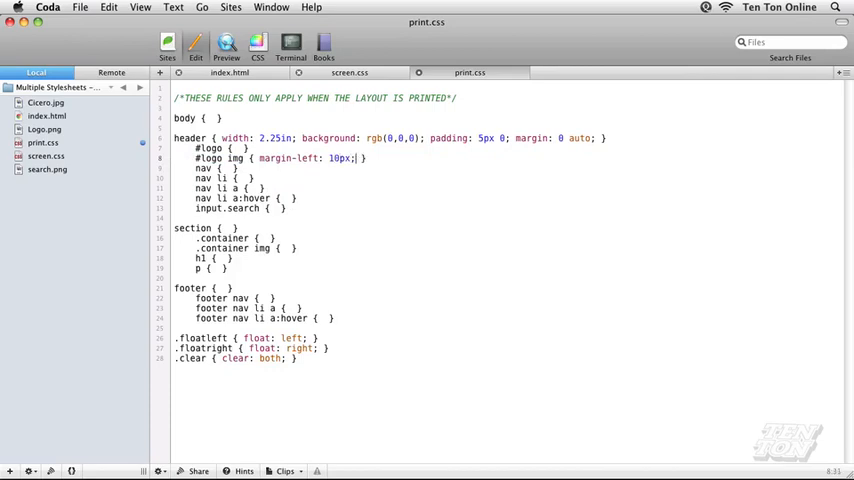
Hide the nav ul with display: none and select that declaration for reuse
click(200, 168)
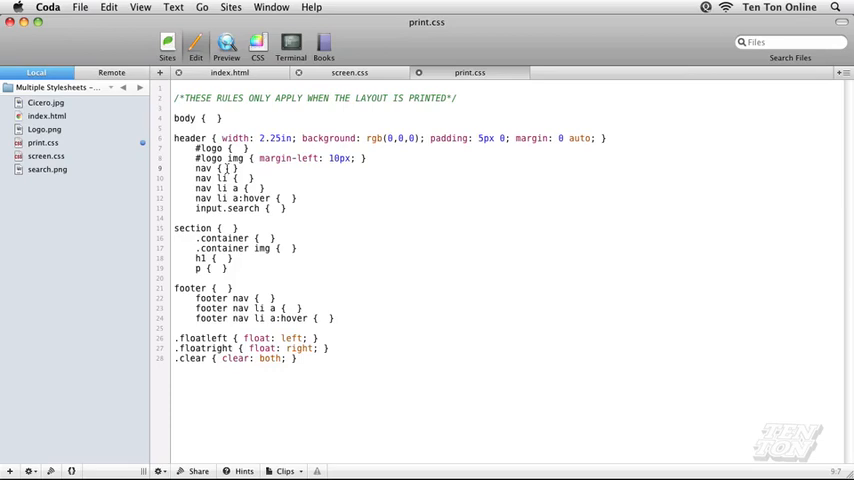
text(display)
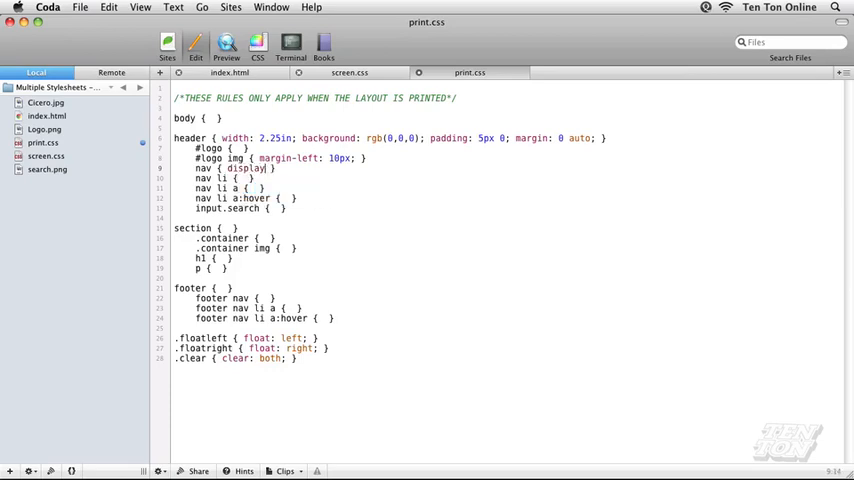
text(none)
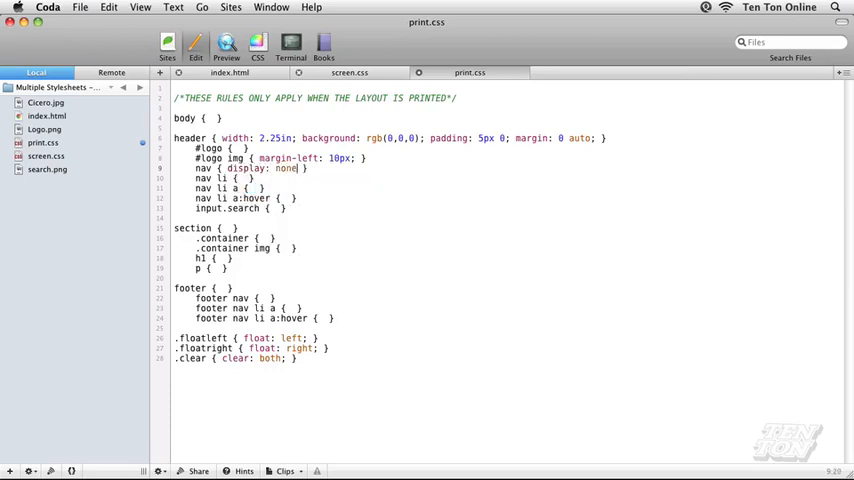
text(;)
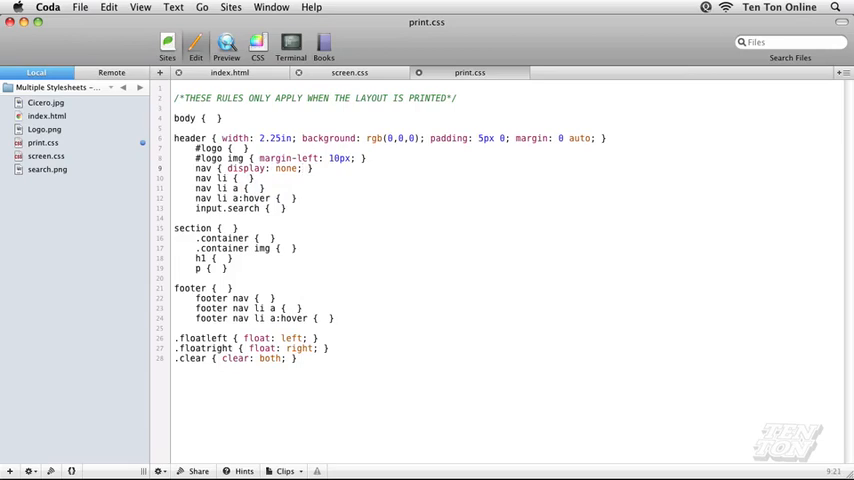
double_click(248, 168)
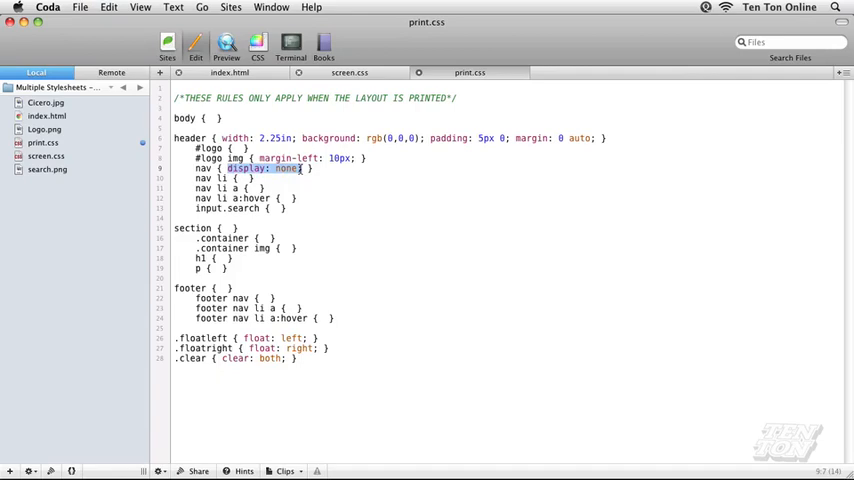
mouse_move(272, 208)
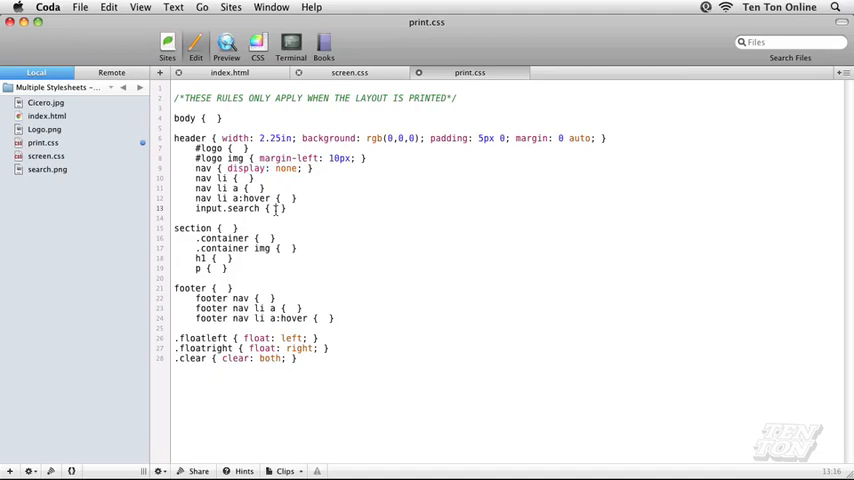
Paste display: none; into the input.search and .container img rules
text(display: none;)
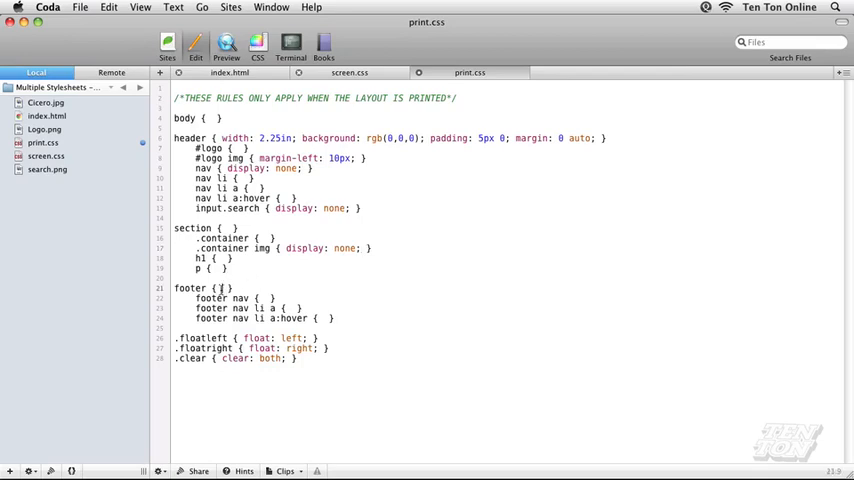
text(display: none;)
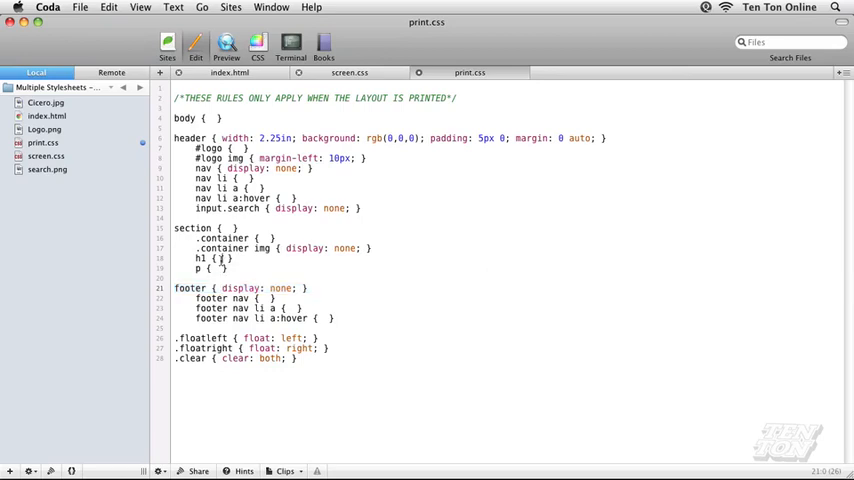
Centre the h1 with text-align center and margin 50px 0 -10px 0
click(200, 258)
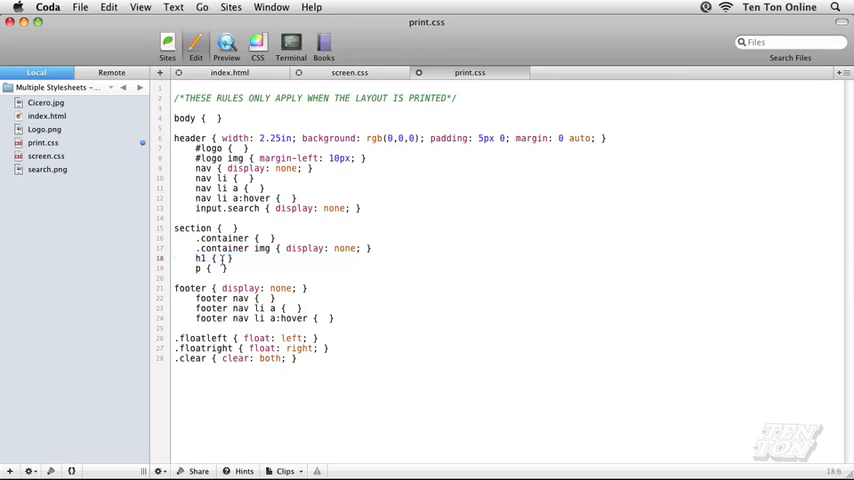
text(text-align: center;)
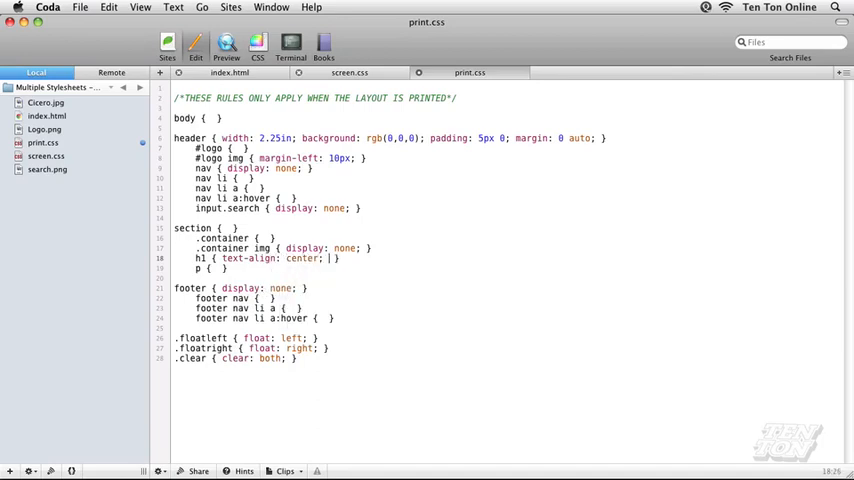
text(margin:)
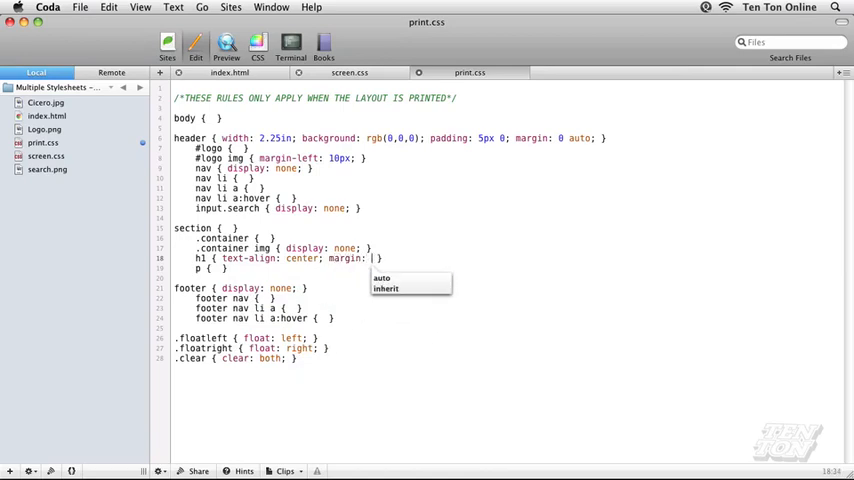
text(50px)
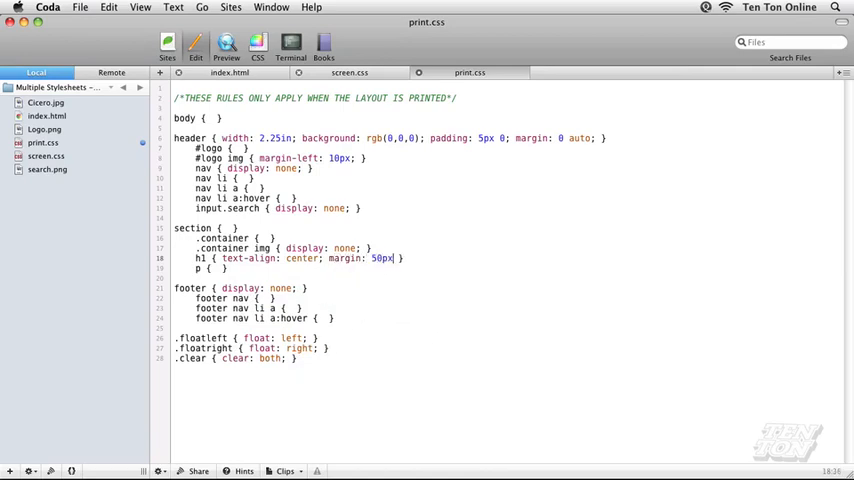
text(" ")
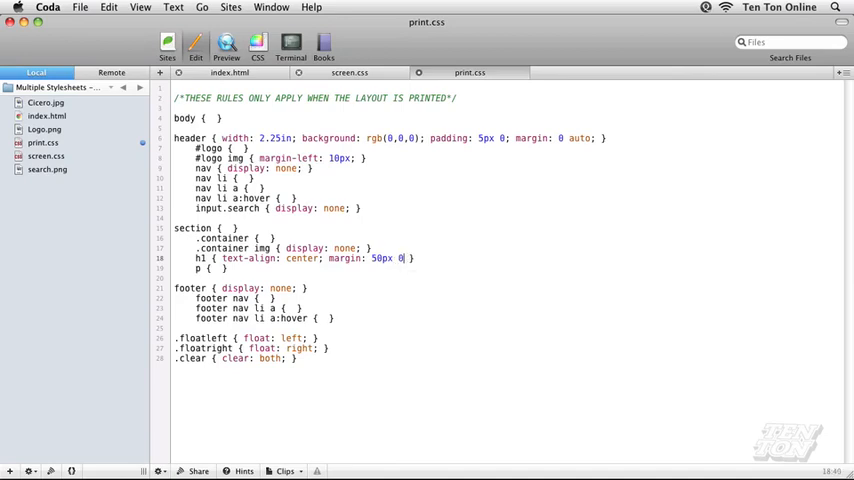
text(-)
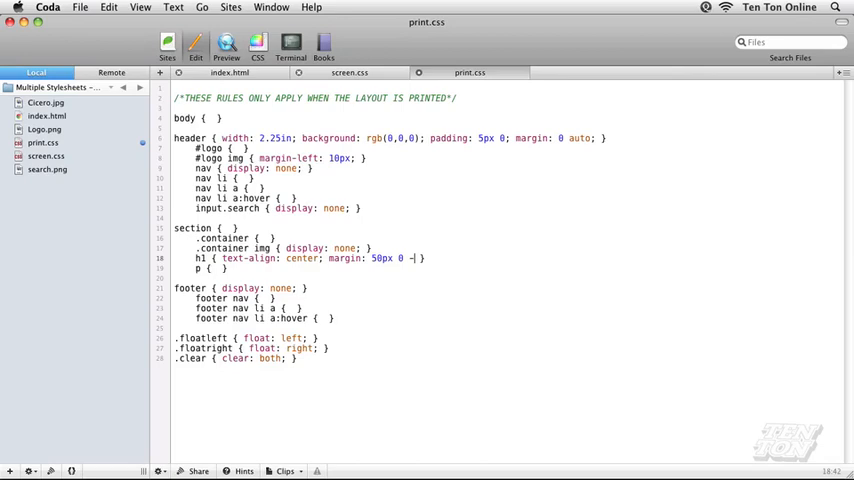
text(10px 0;)
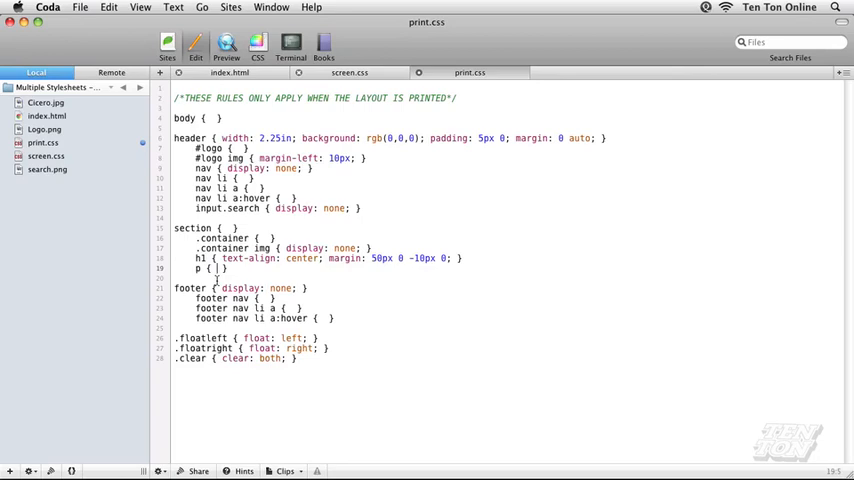
Give paragraphs a line-height of 150%
text(line-height: 150%;)
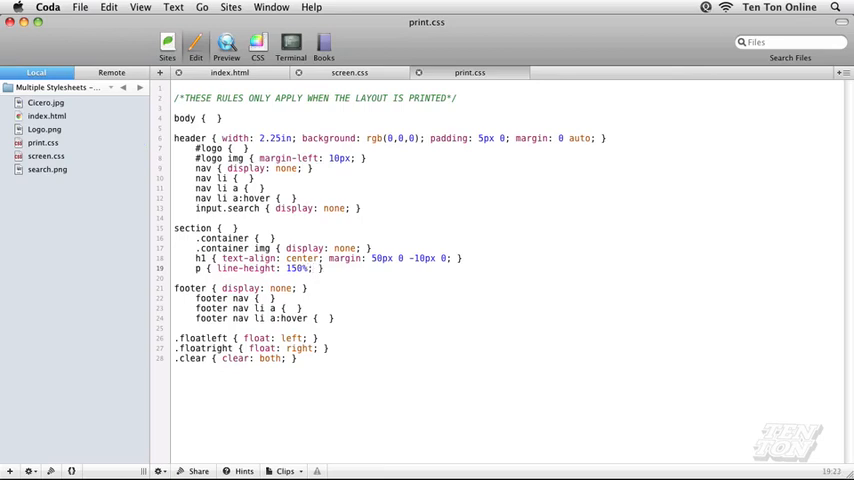
click(318, 268)
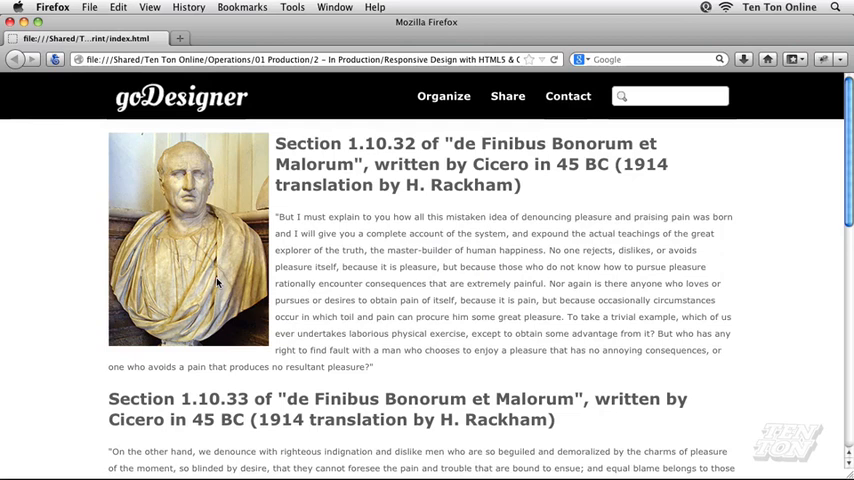
Open Firefox's Print dialog for the goDesigner page with Cmd+P
key(cmd+p)
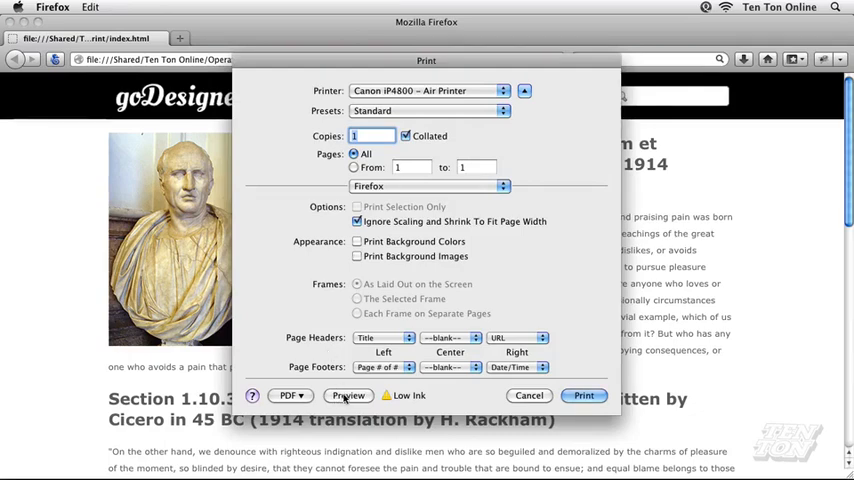
Preview the printout as a PDF and scroll through the text-only layout
click(348, 396)
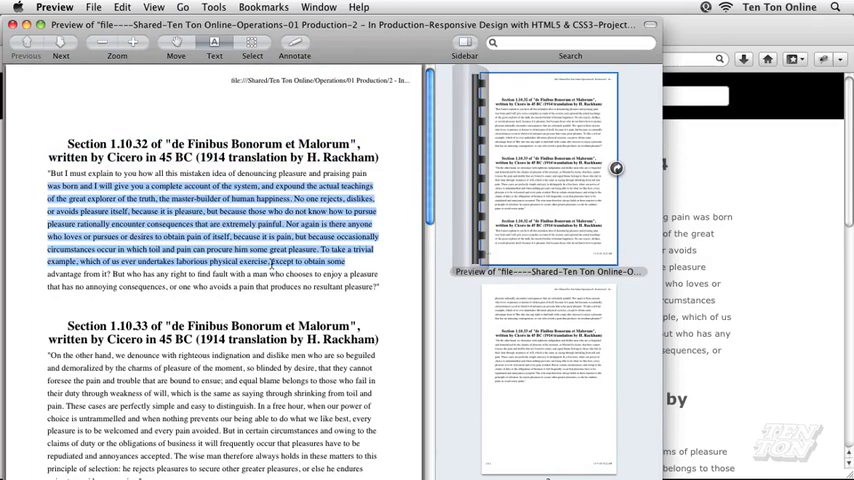
scroll(down, 3)
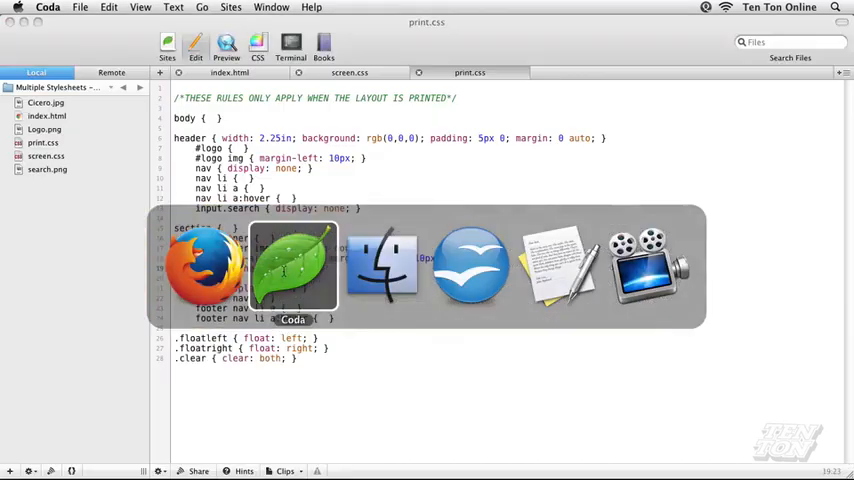
Return to index.html and highlight the media="print" attribute of the stylesheet link
click(228, 72)
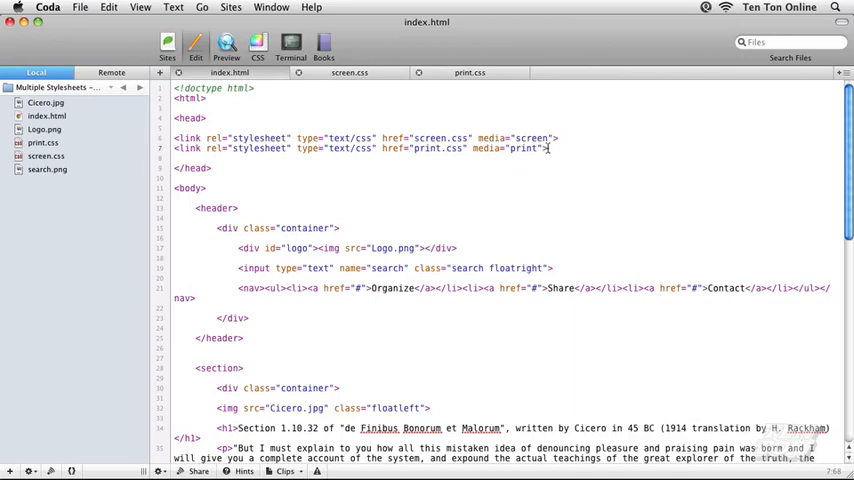
drag(474, 148, 548, 148)
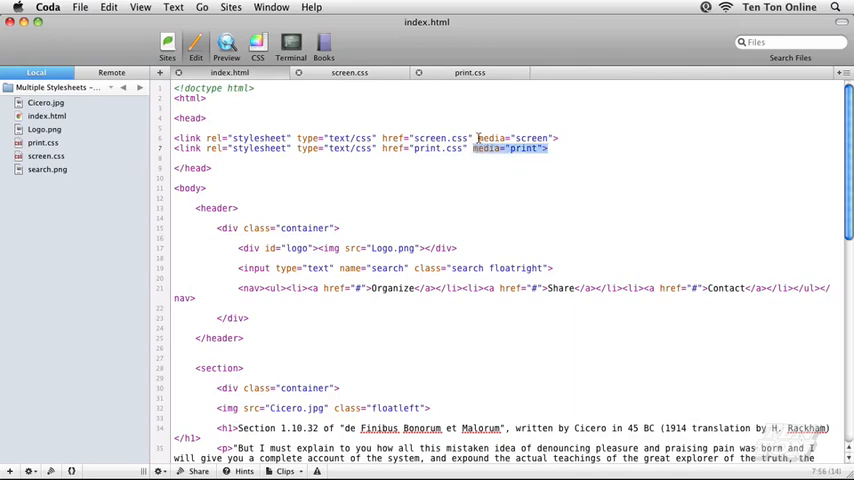